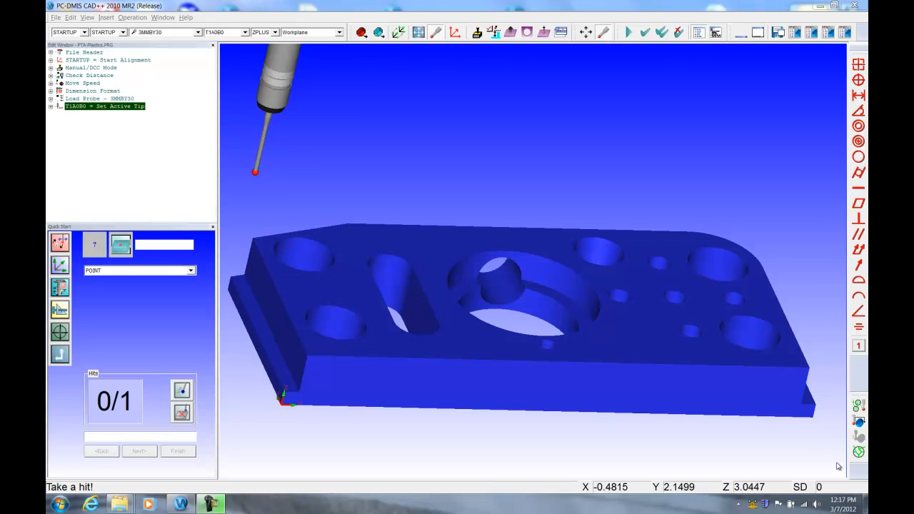
pyautogui.moveTo(565, 244)
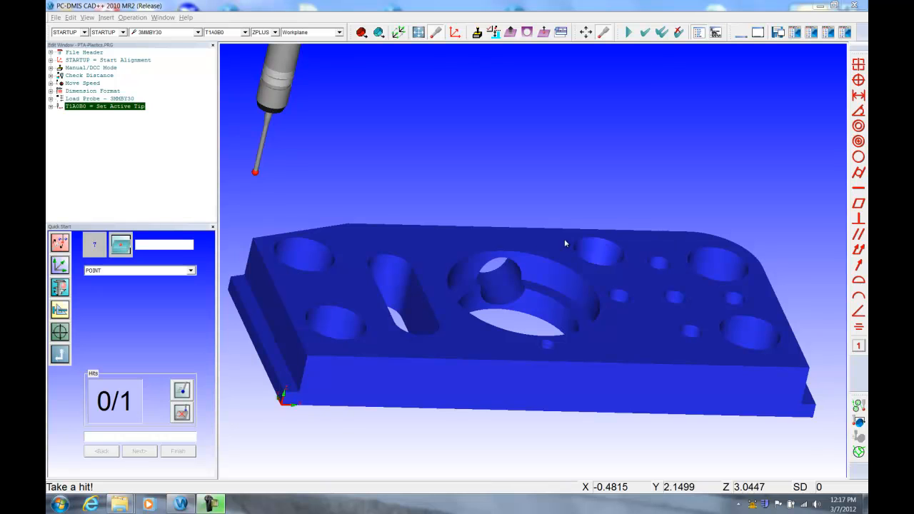
pyautogui.moveTo(417, 374)
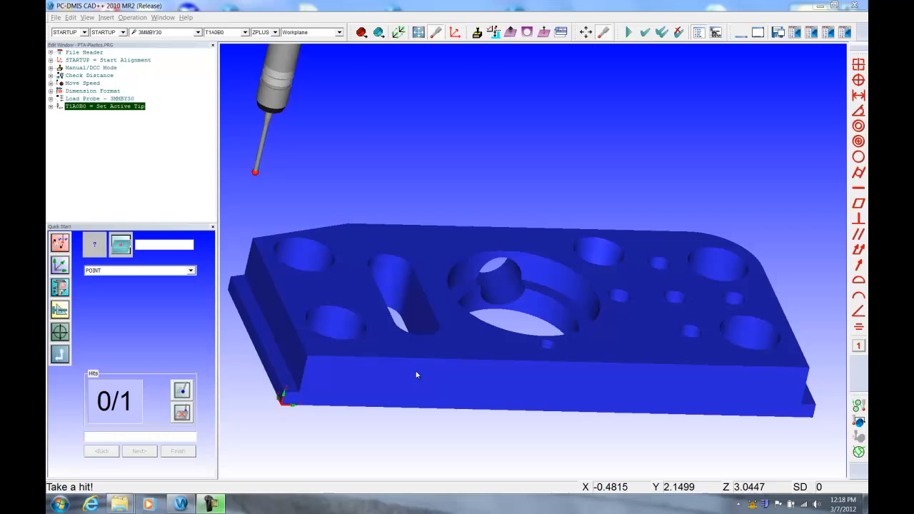
pyautogui.moveTo(272, 100)
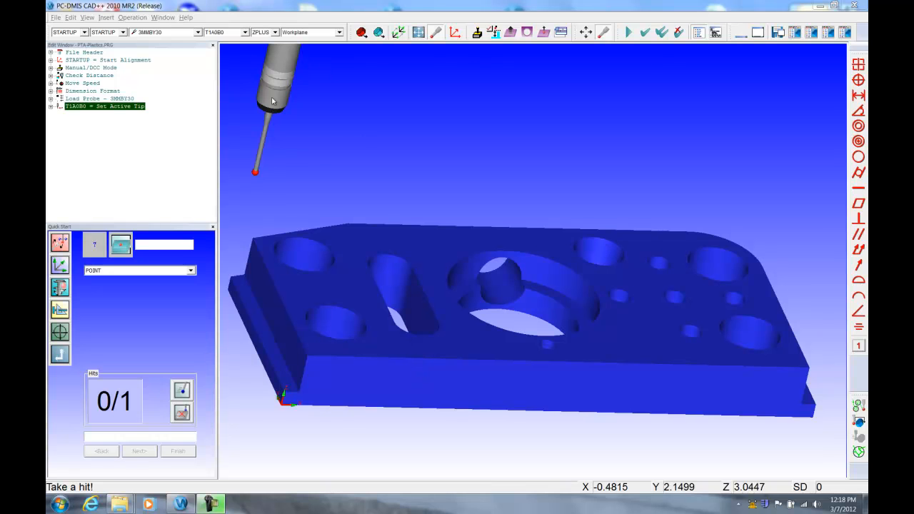
pyautogui.moveTo(429, 124)
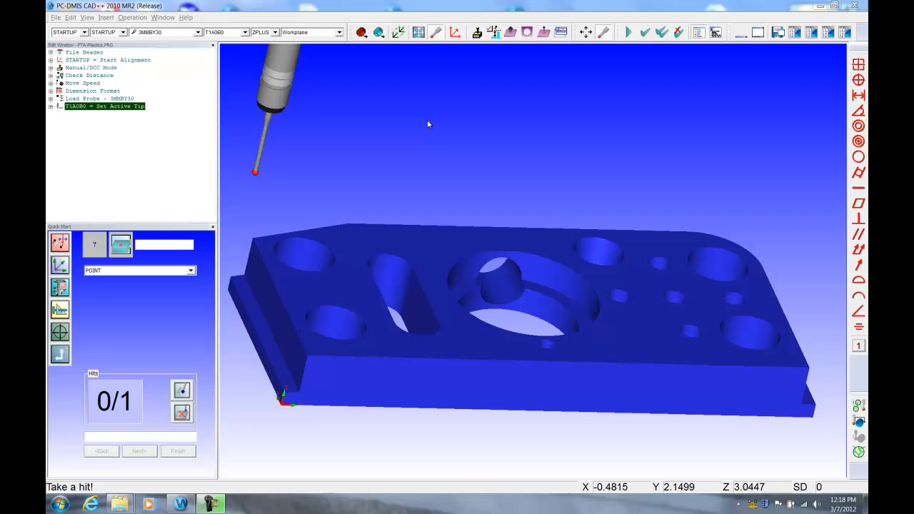
pyautogui.moveTo(460, 139)
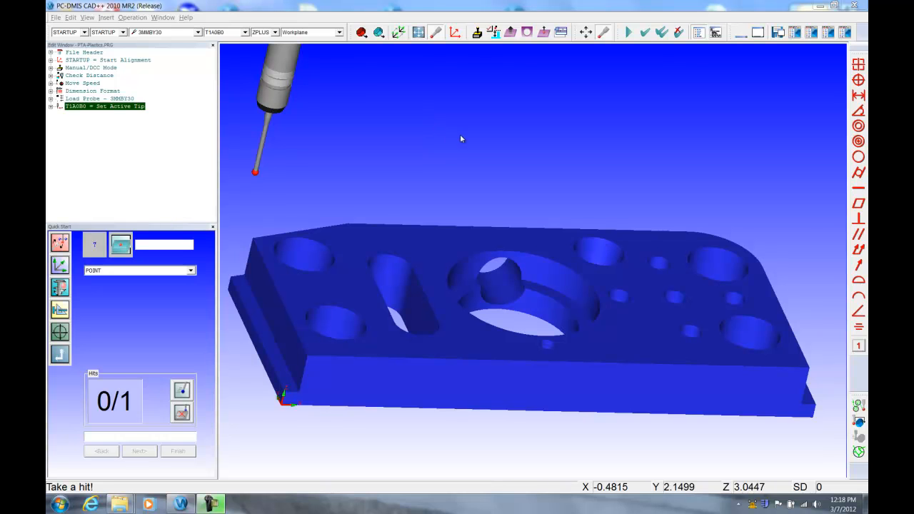
pyautogui.moveTo(453, 160)
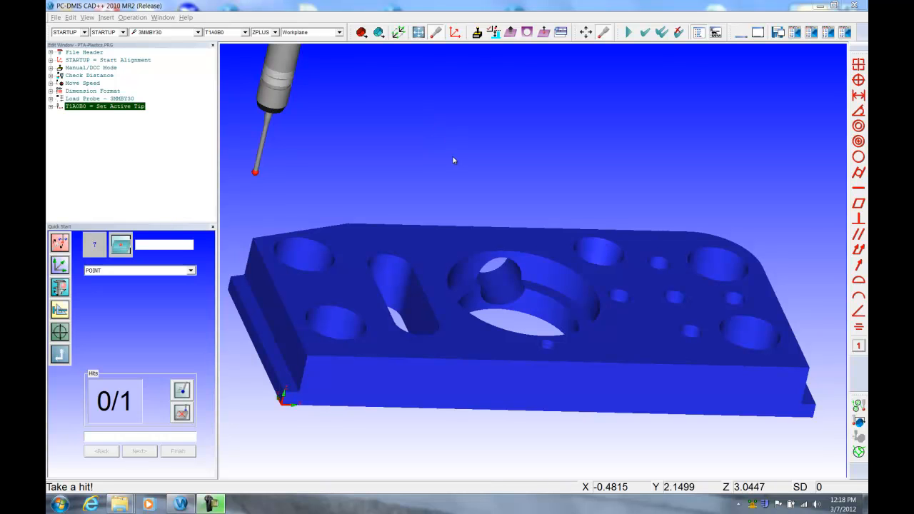
pyautogui.moveTo(456, 157)
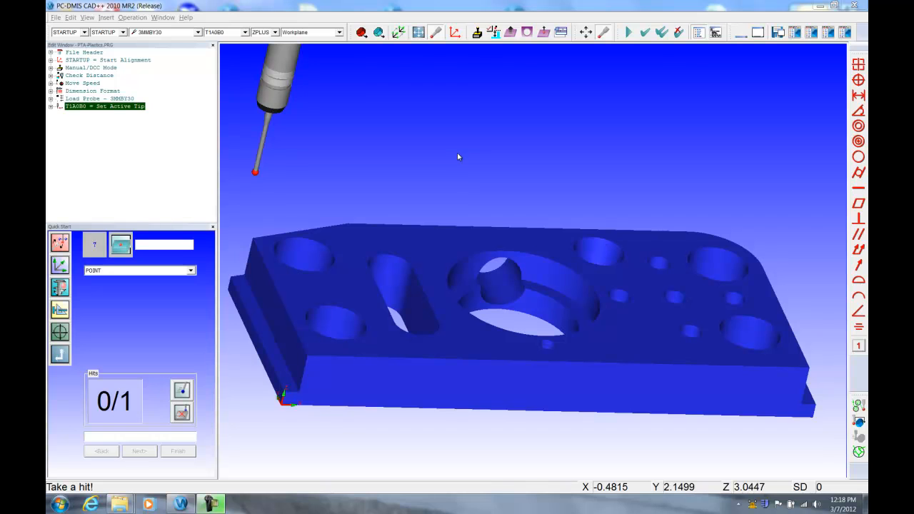
pyautogui.moveTo(457, 159)
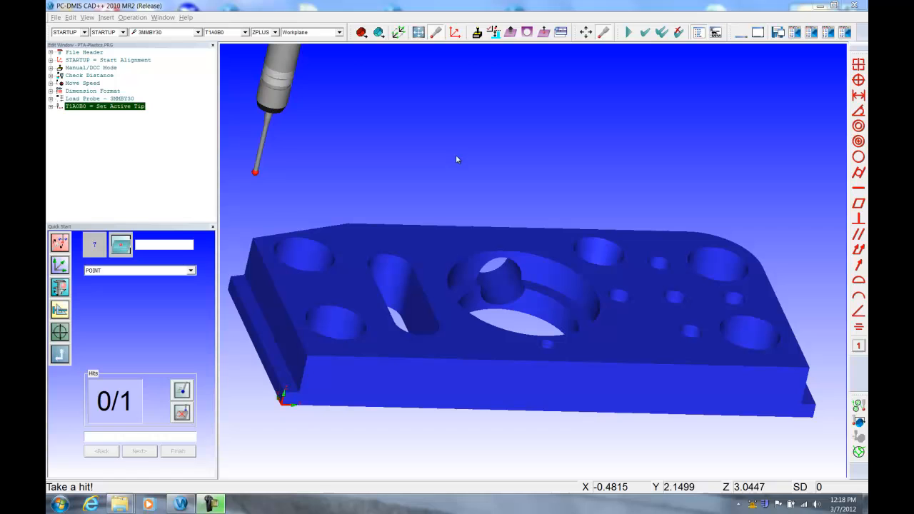
pyautogui.moveTo(677, 84)
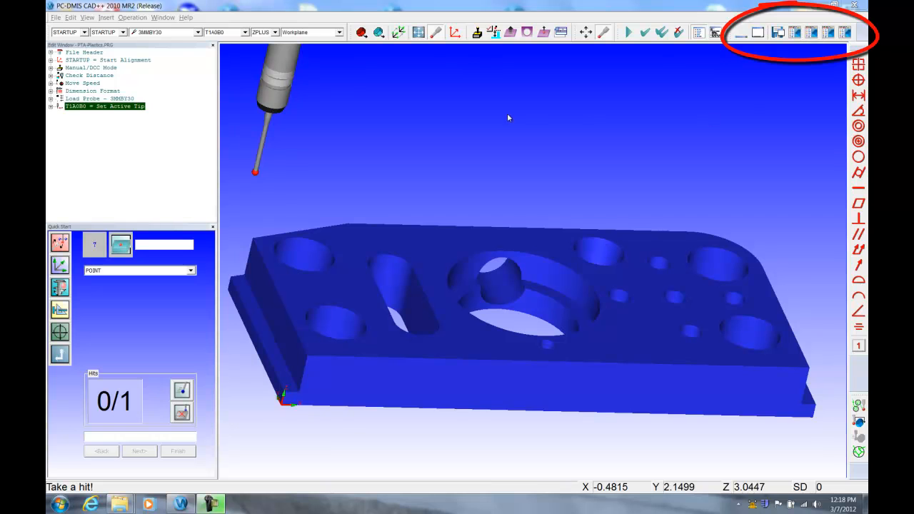
pyautogui.moveTo(497, 123)
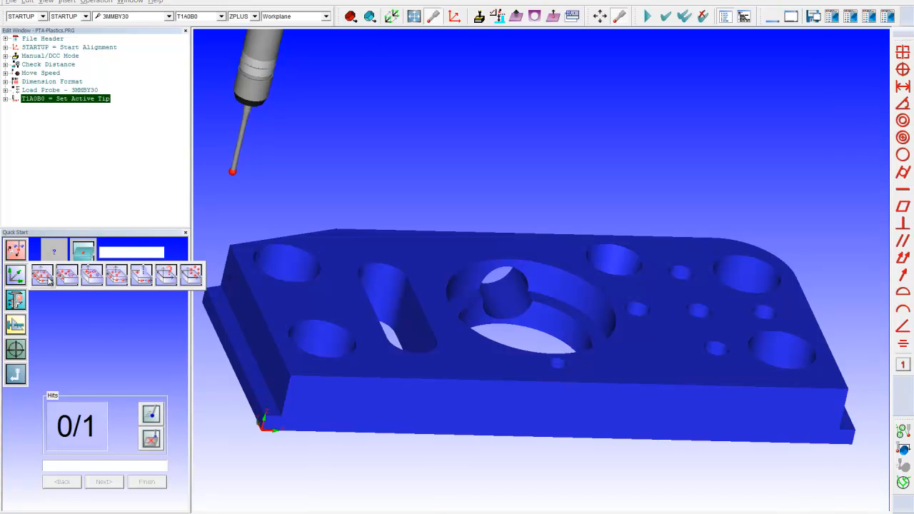
pyautogui.moveTo(42, 274)
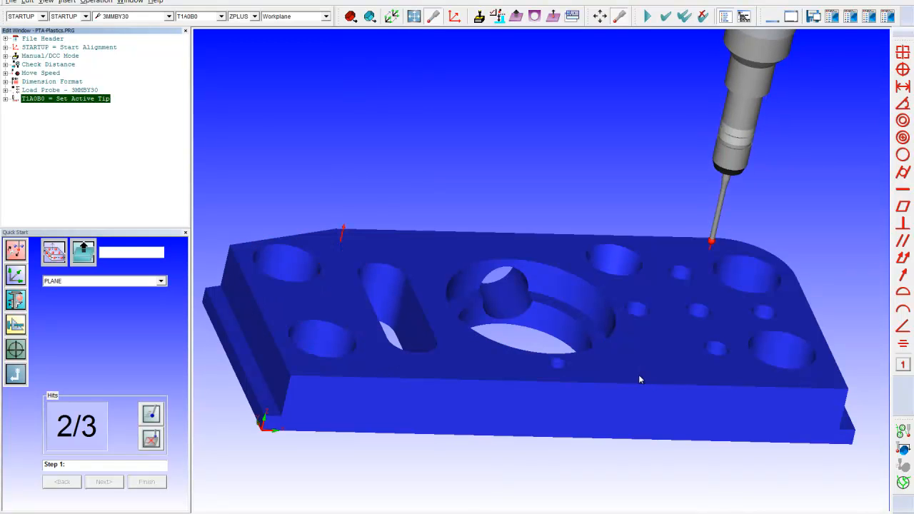
# Complete plane PLN1 and edge lines LIN1, LIN2, building intersection point PNT1 and the alignment.
pyautogui.click(104, 481)
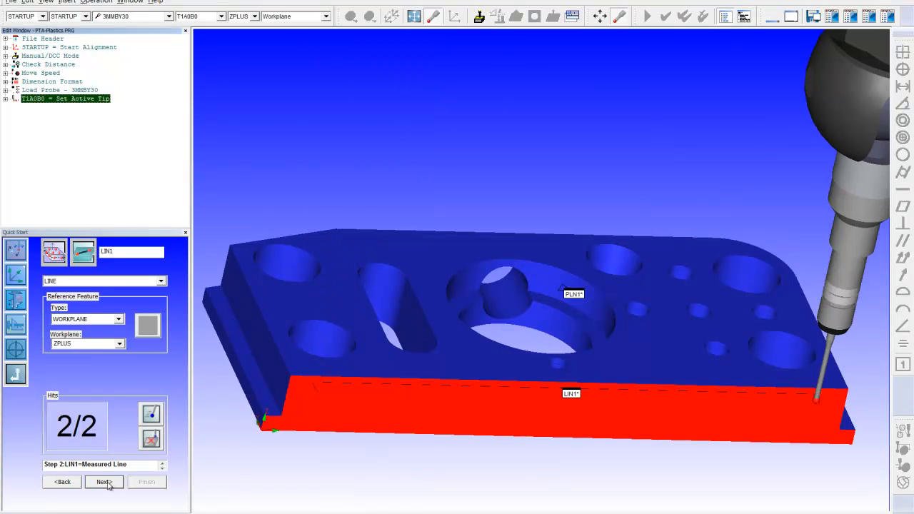
pyautogui.click(103, 481)
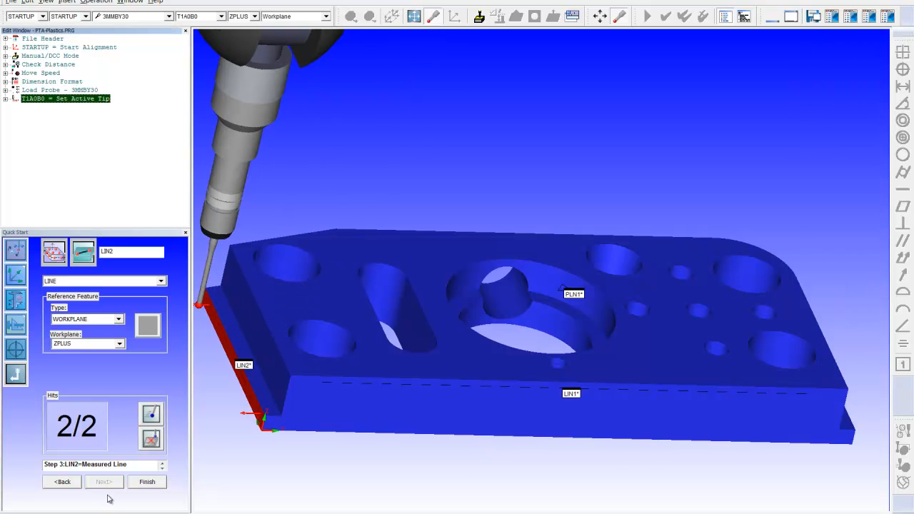
pyautogui.click(147, 482)
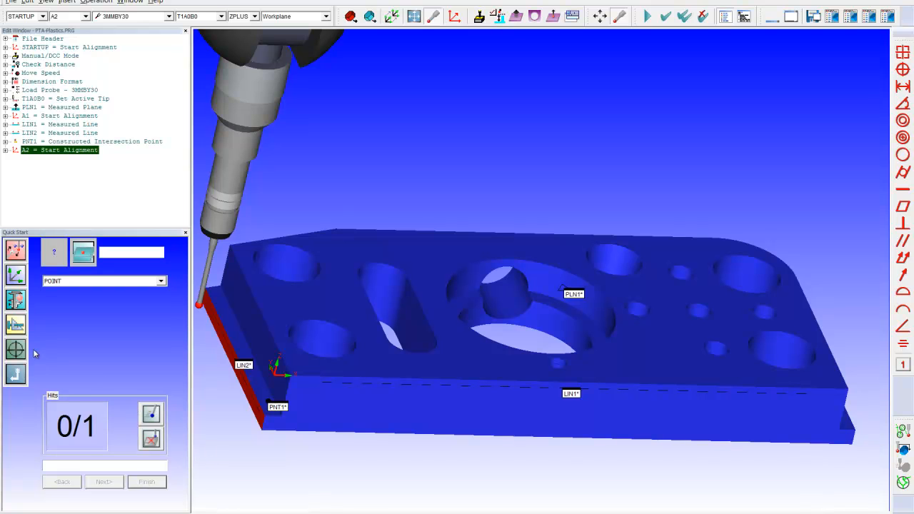
# Measure corner hole CIR1 with three hits and add its location dimension with ±.005 tolerance.
pyautogui.click(15, 350)
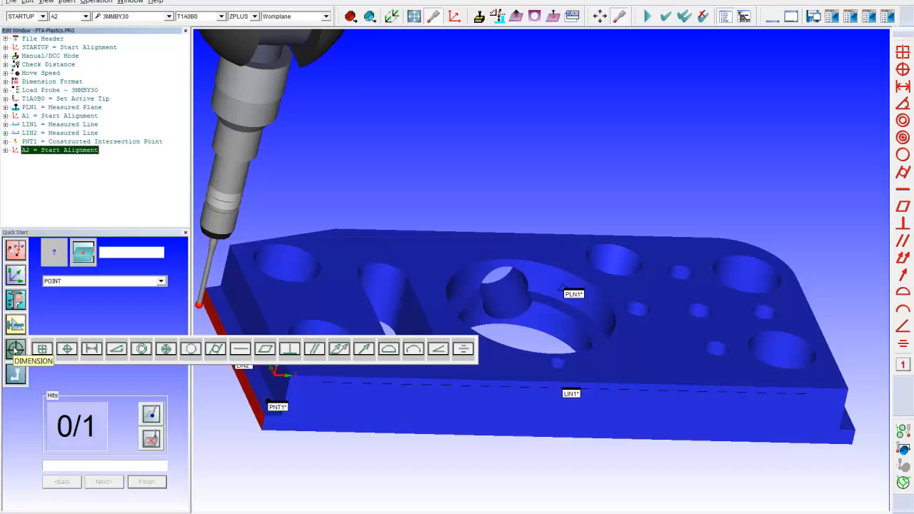
pyautogui.moveTo(42, 349)
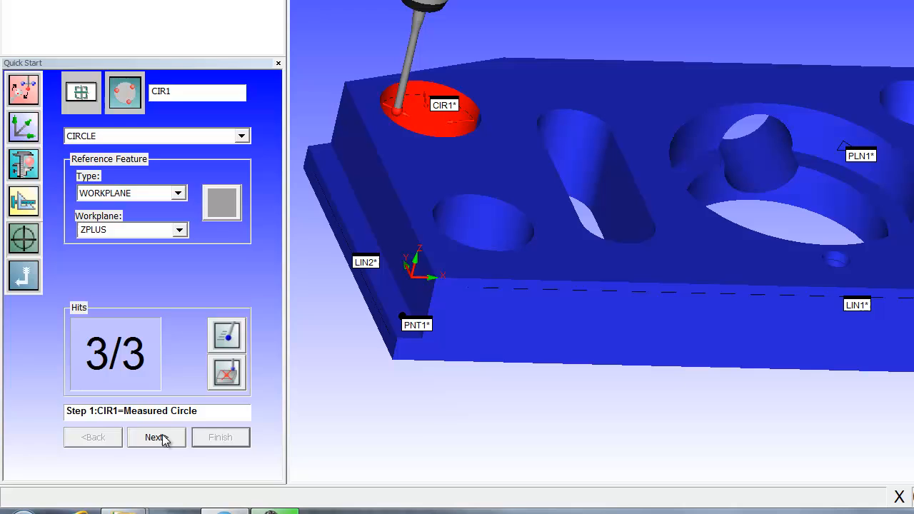
pyautogui.click(155, 437)
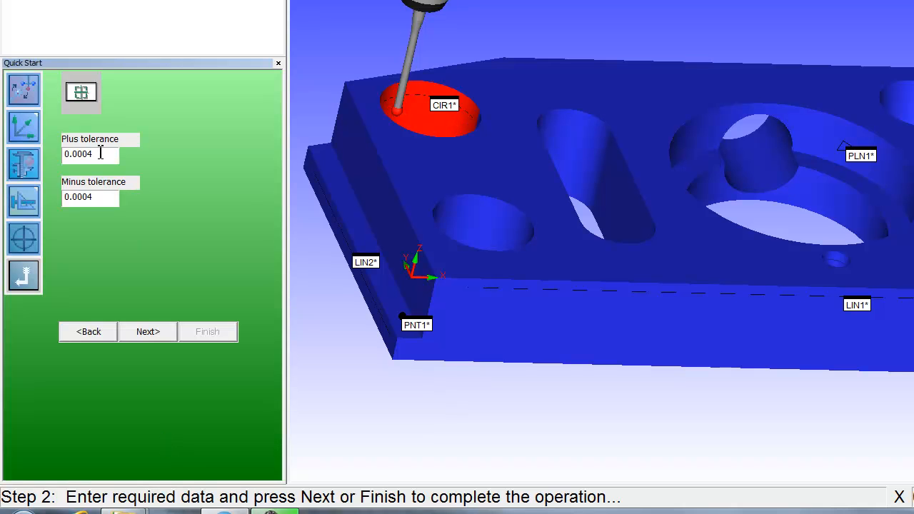
pyautogui.write('.0')
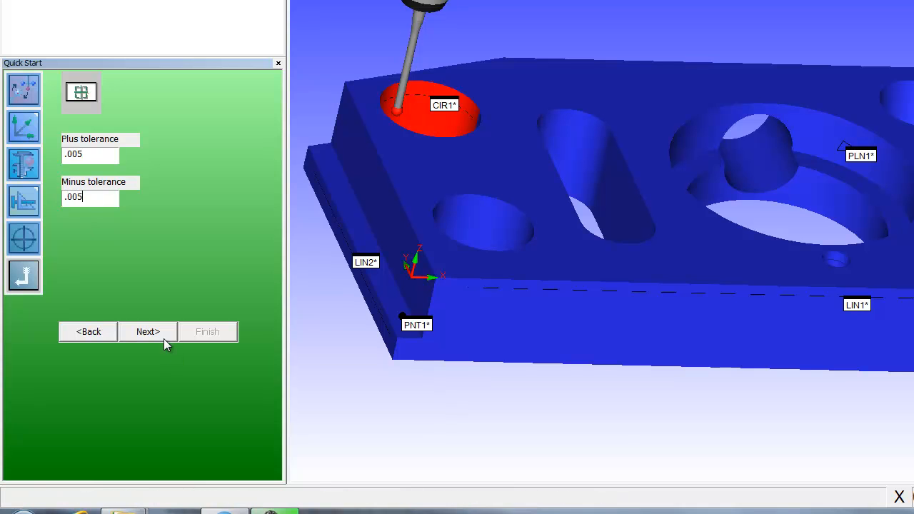
pyautogui.click(148, 332)
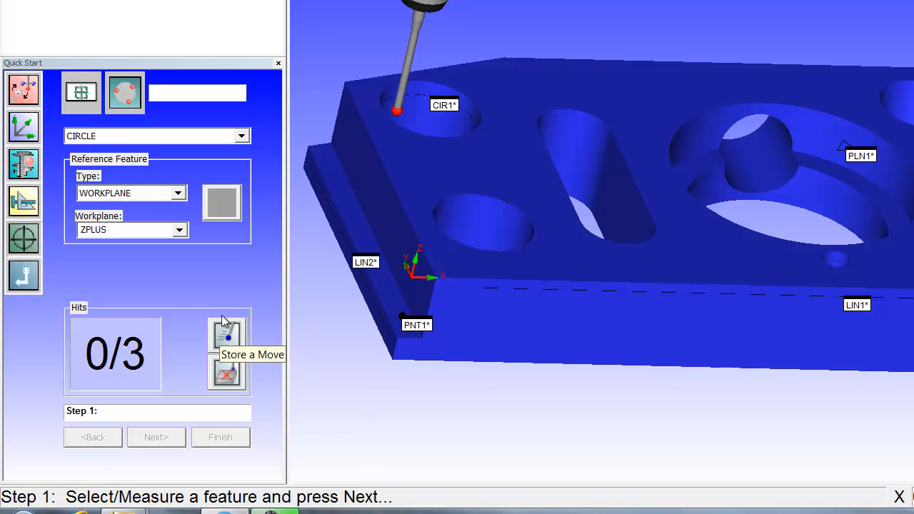
pyautogui.moveTo(366, 286)
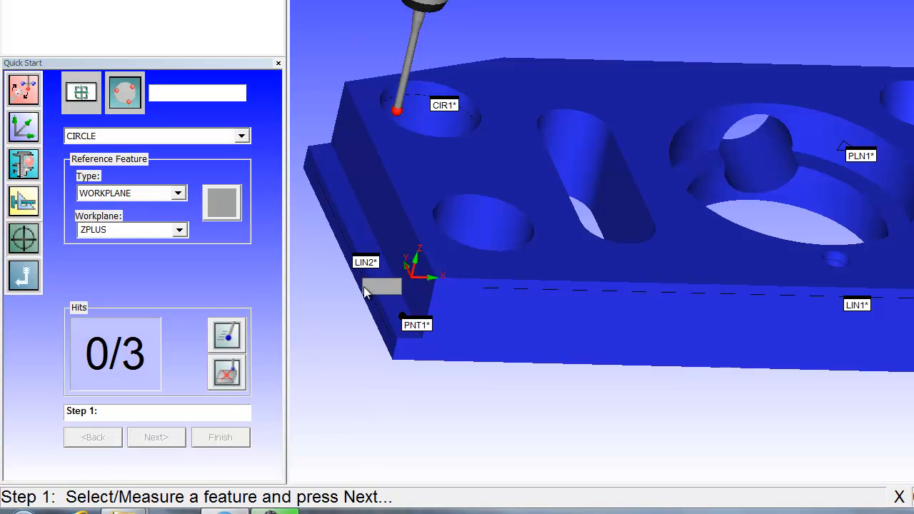
pyautogui.moveTo(300, 308)
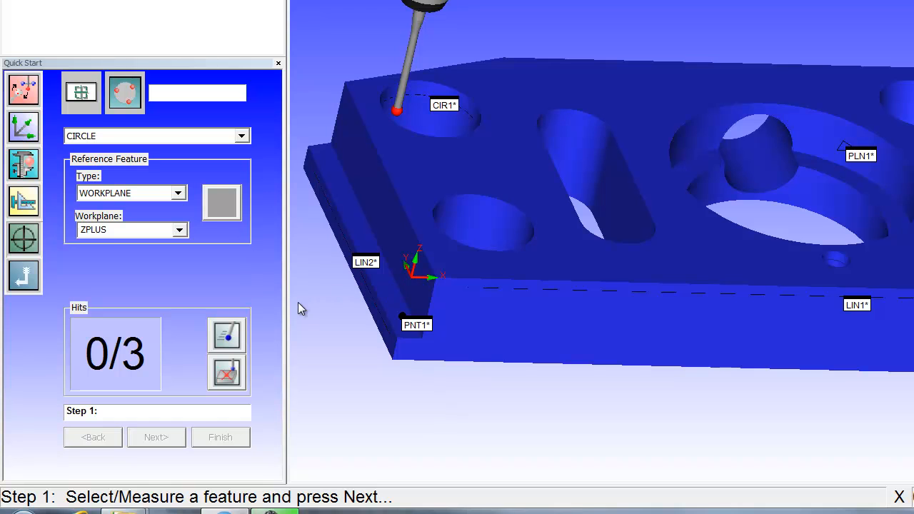
pyautogui.moveTo(24, 239)
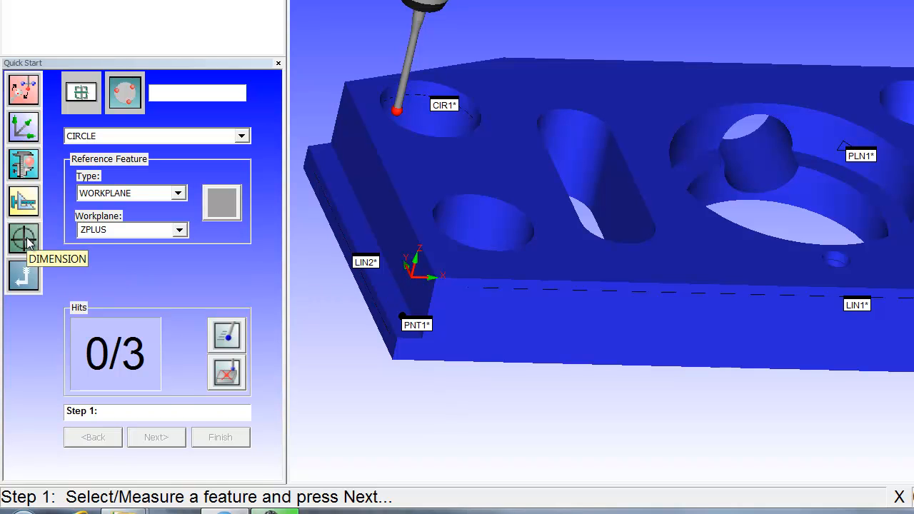
# Measure lines LIN3 and LIN4 and add 2D angle ANGL1 with nominal 16 and tolerance 1.
pyautogui.click(23, 238)
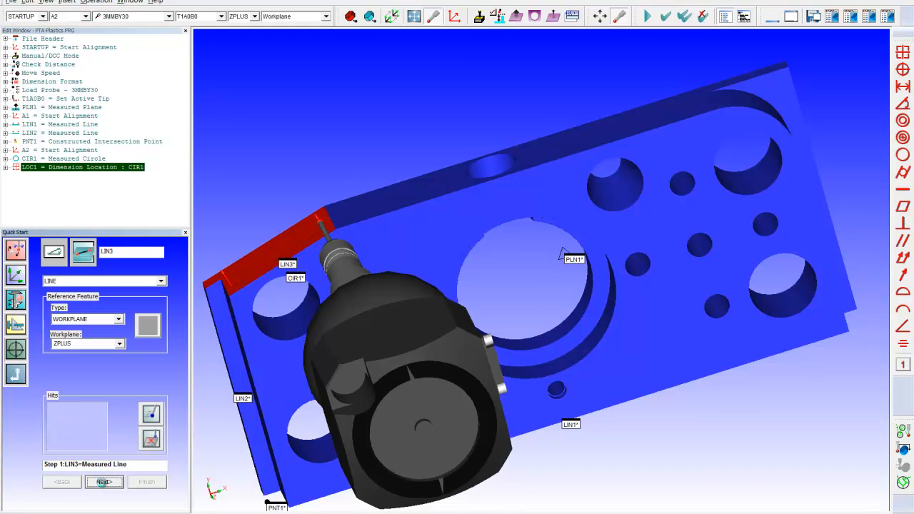
pyautogui.click(103, 482)
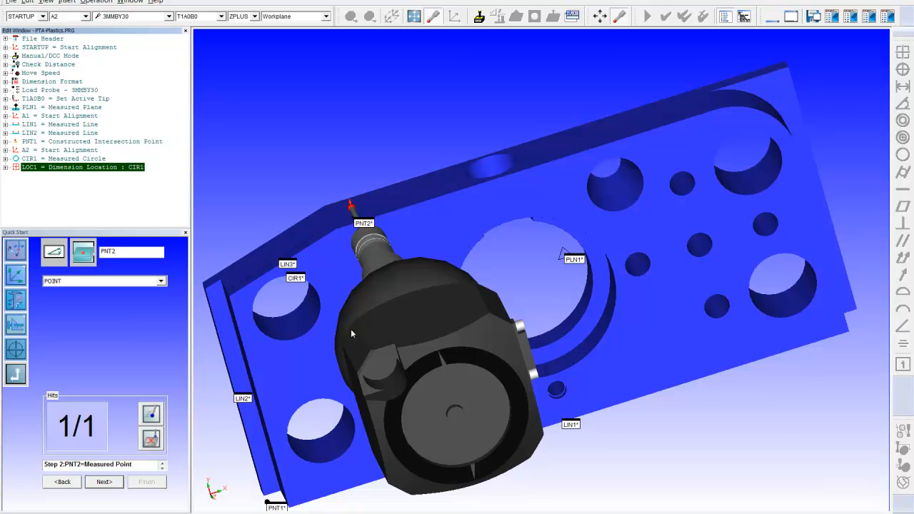
pyautogui.click(104, 482)
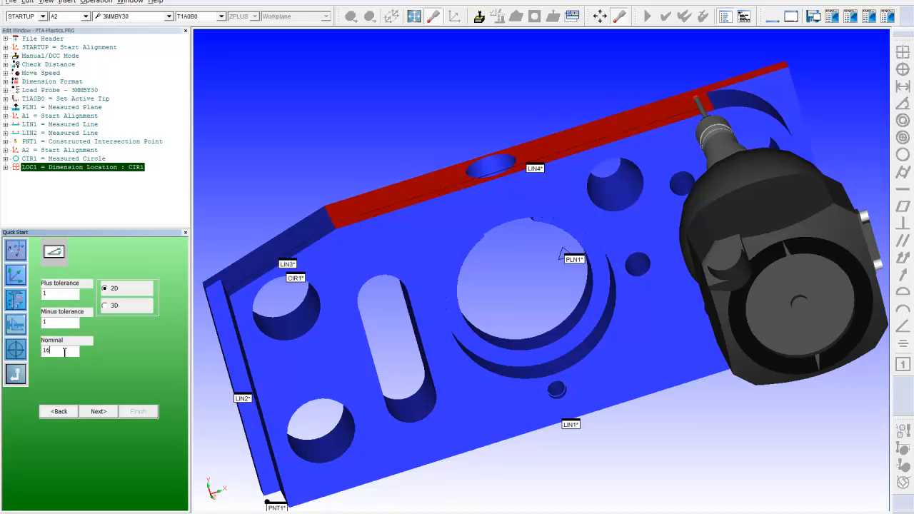
pyautogui.click(98, 412)
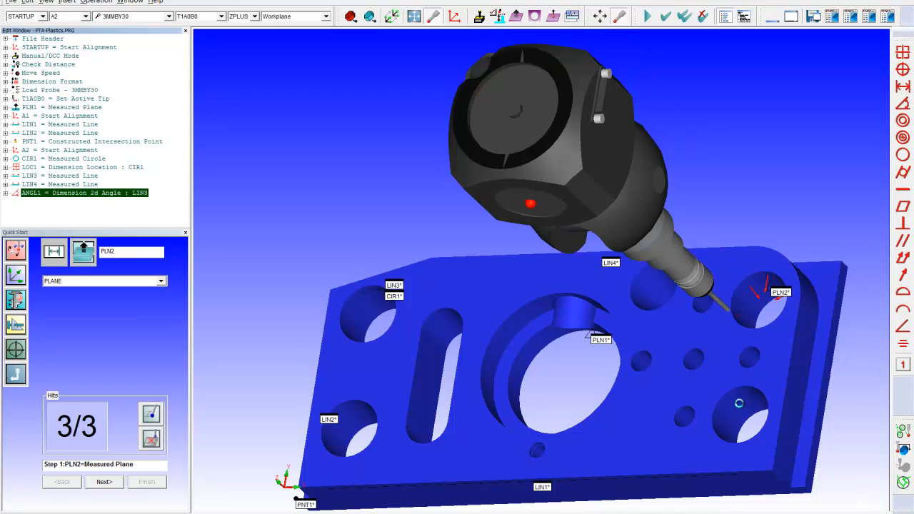
# Measure holes CIR2 and CIR3 as circles.
pyautogui.click(103, 482)
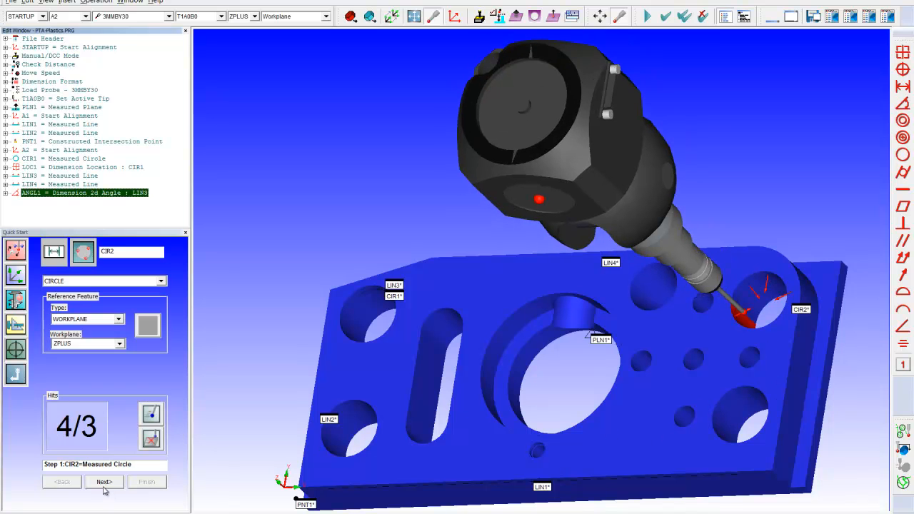
pyautogui.click(104, 481)
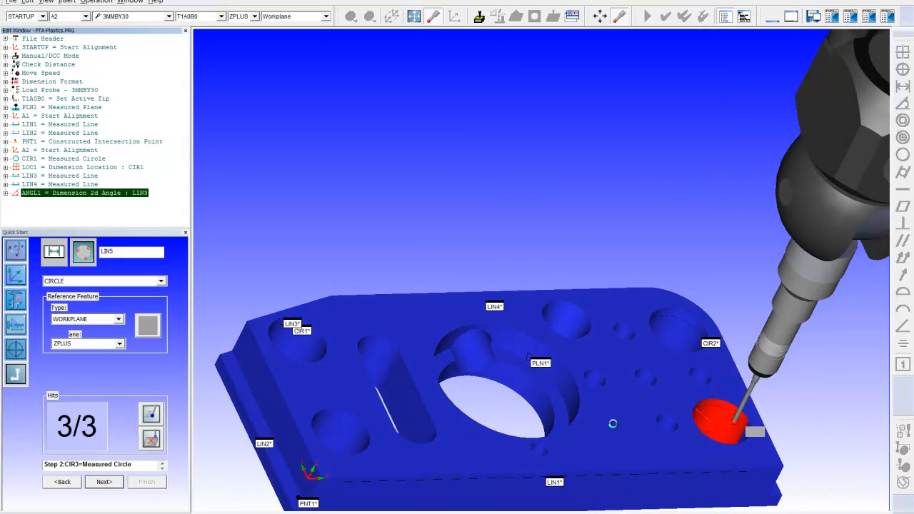
pyautogui.click(104, 482)
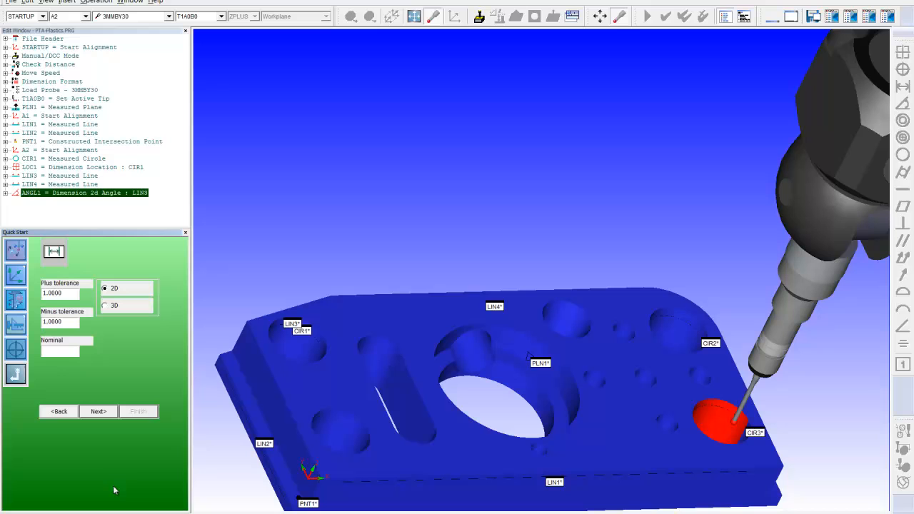
pyautogui.moveTo(108, 386)
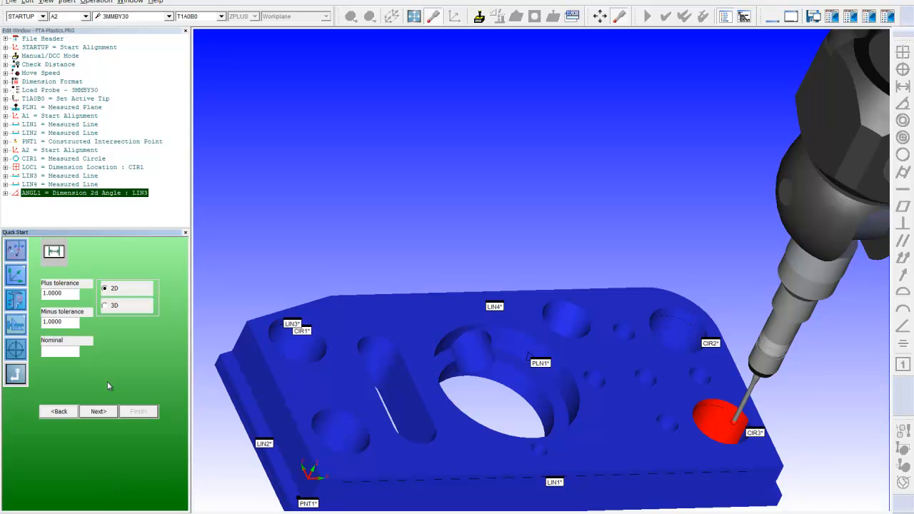
# Create 2D distance DIST1 between CIR2 and CIR3 with ±.005 tolerances.
pyautogui.tripleClick(60, 293)
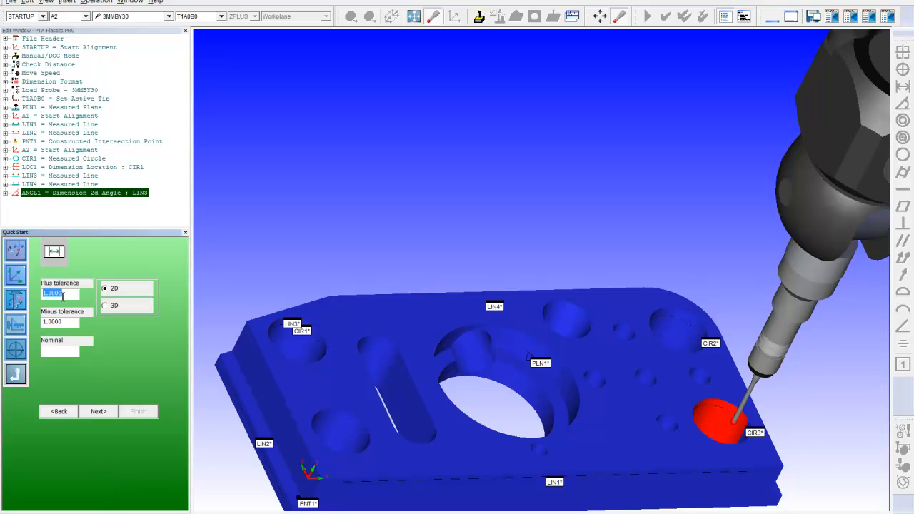
pyautogui.write('.005')
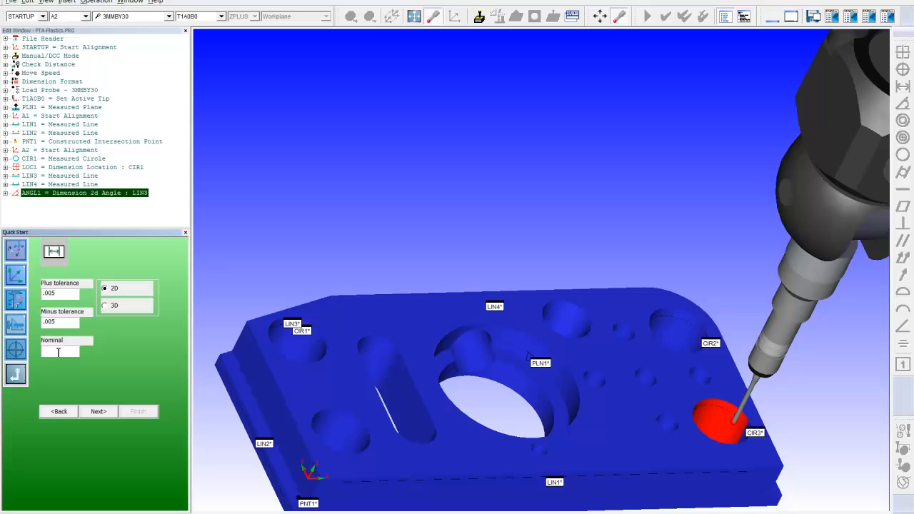
pyautogui.click(98, 411)
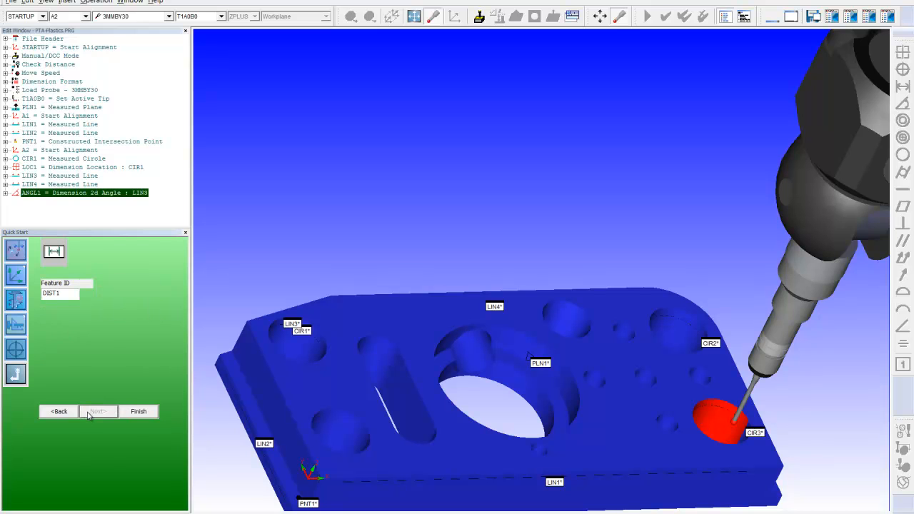
pyautogui.moveTo(141, 416)
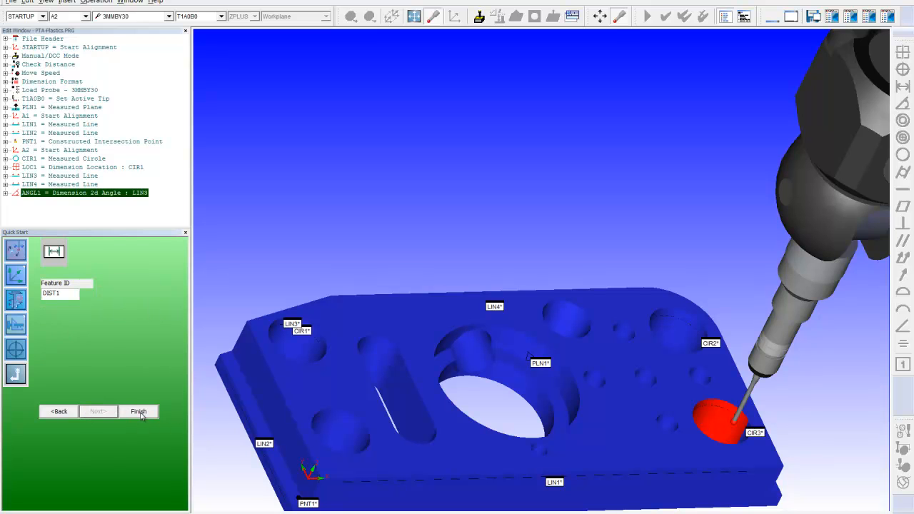
pyautogui.click(65, 294)
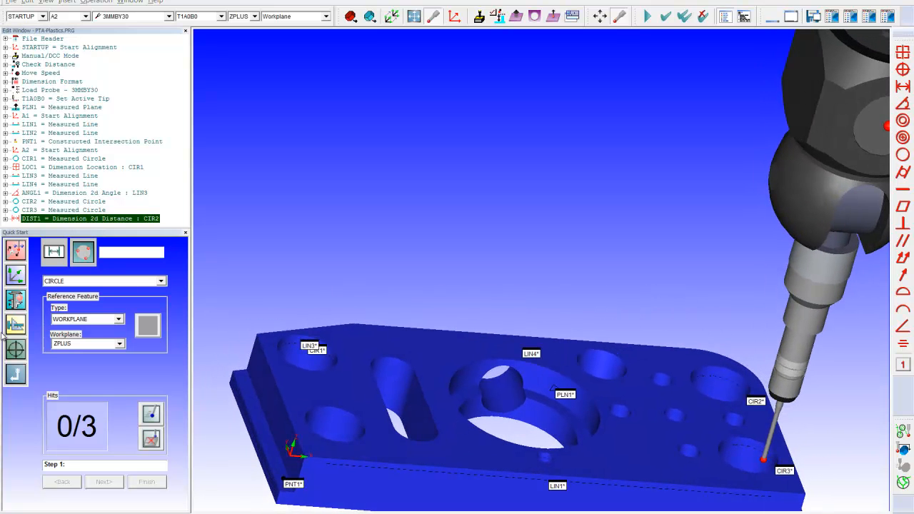
pyautogui.moveTo(406, 266)
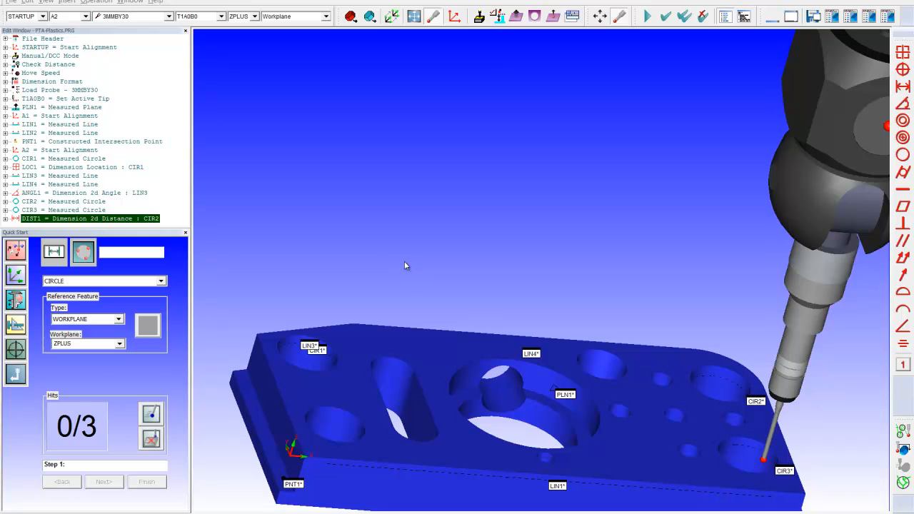
pyautogui.moveTo(400, 250)
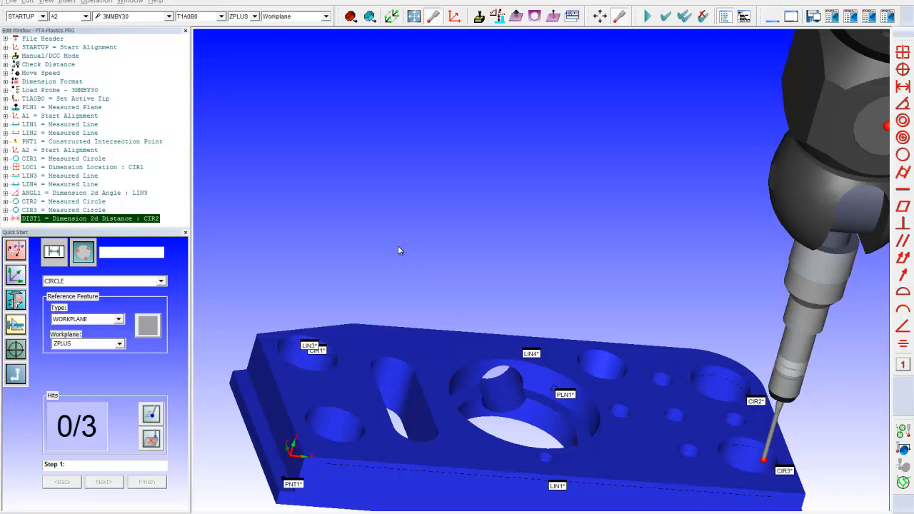
pyautogui.moveTo(416, 248)
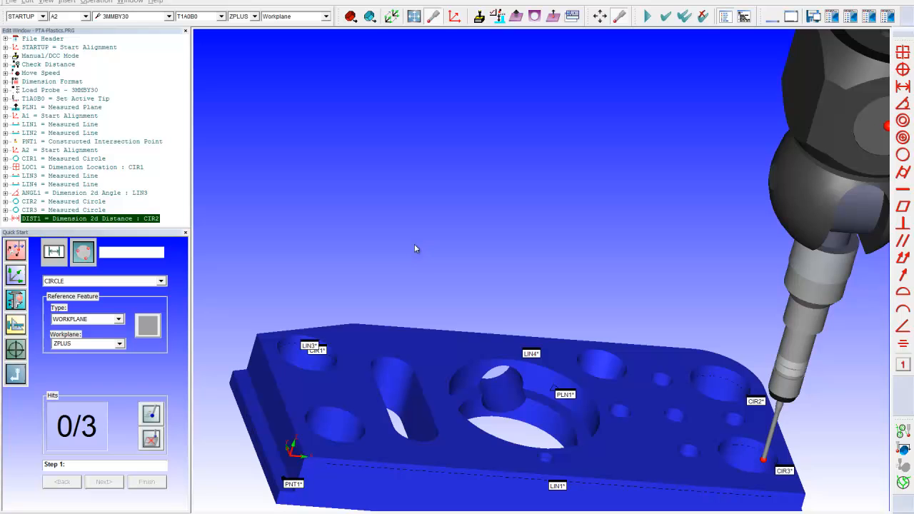
pyautogui.moveTo(432, 223)
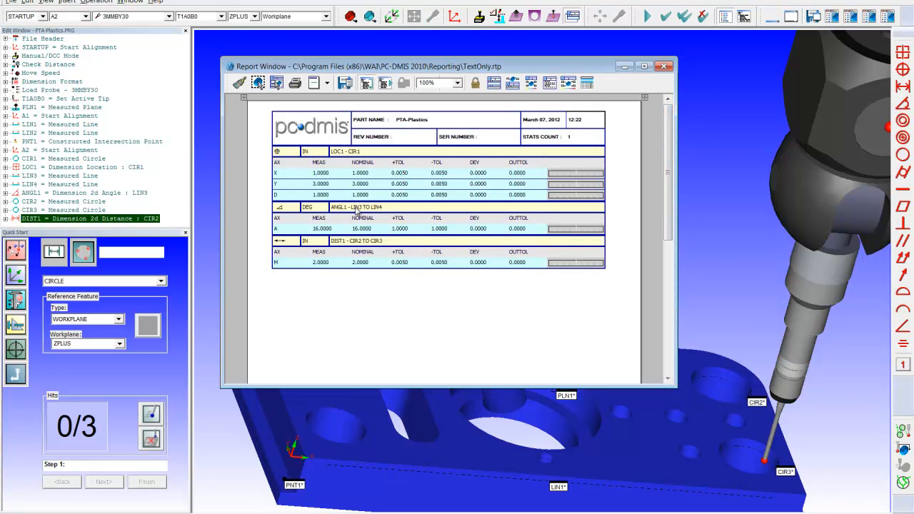
pyautogui.moveTo(377, 267)
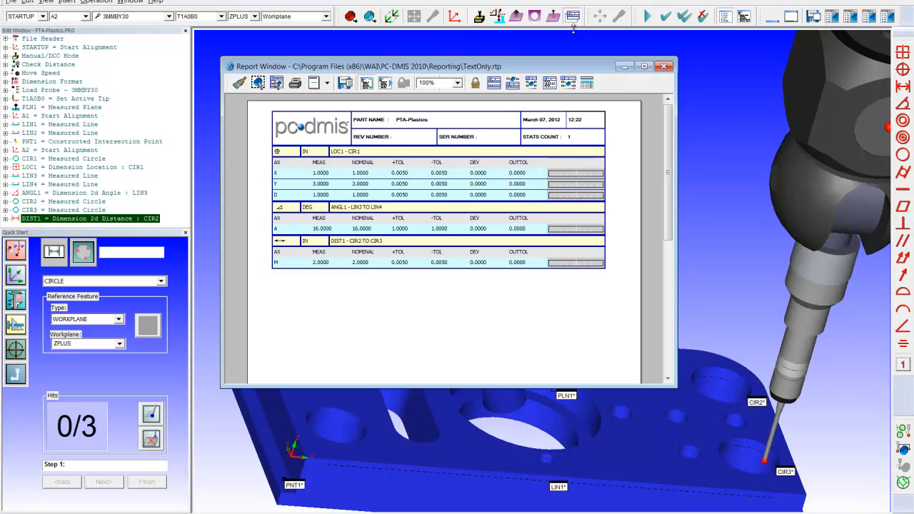
pyautogui.click(664, 66)
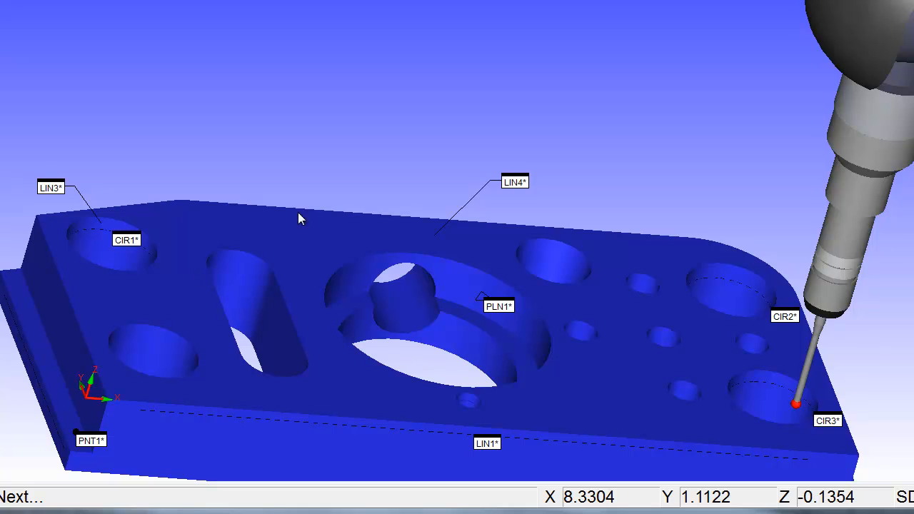
pyautogui.moveTo(186, 219)
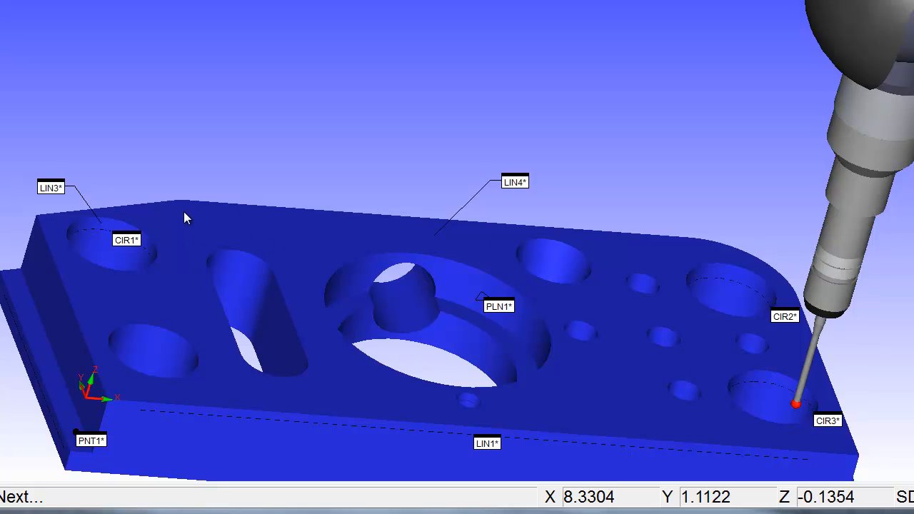
pyautogui.moveTo(179, 206)
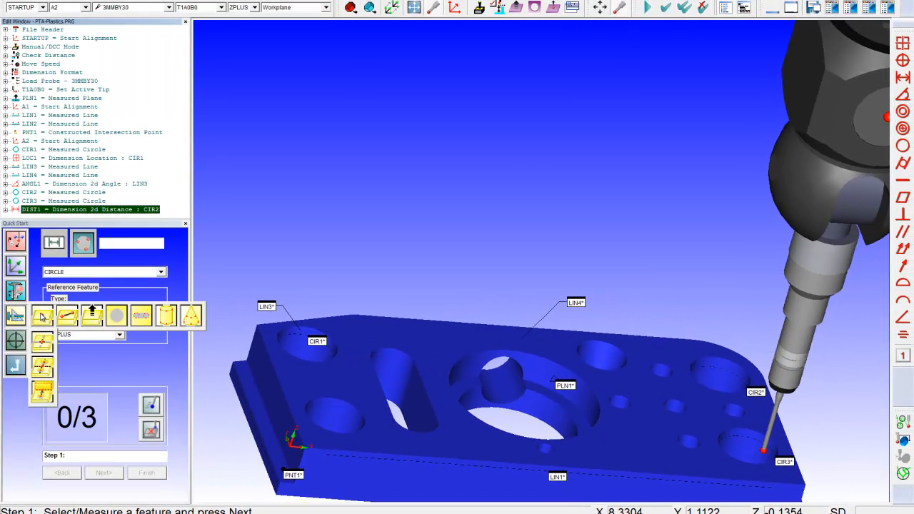
pyautogui.moveTo(41, 343)
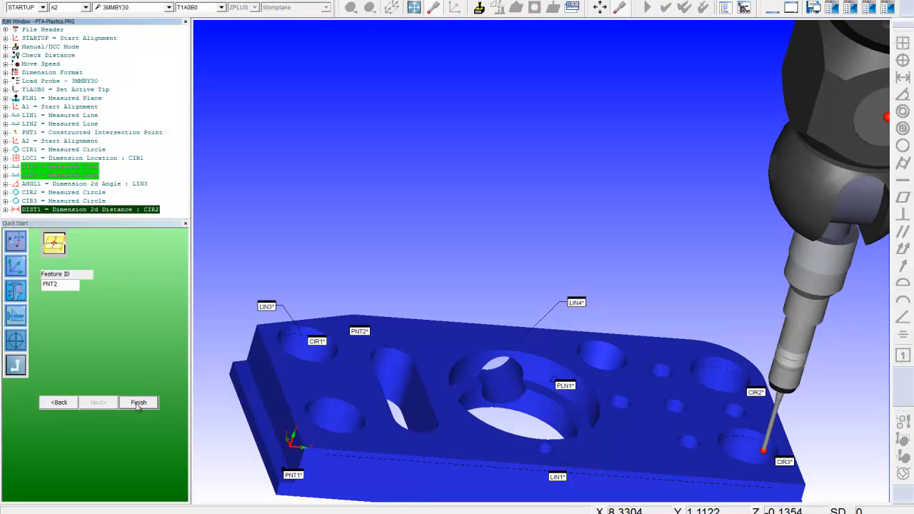
# Construct intersection point PNT2 from lines LIN3 and LIN4 at the block corner.
pyautogui.click(139, 402)
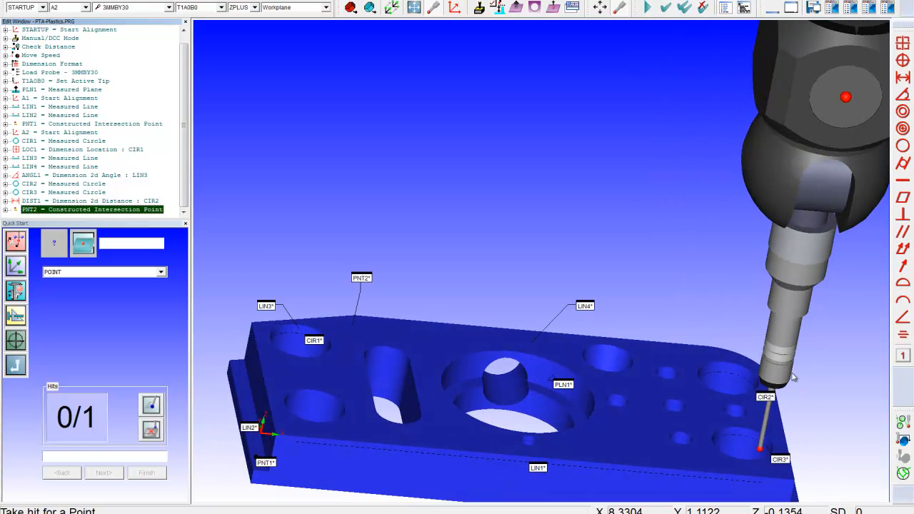
pyautogui.moveTo(794, 377)
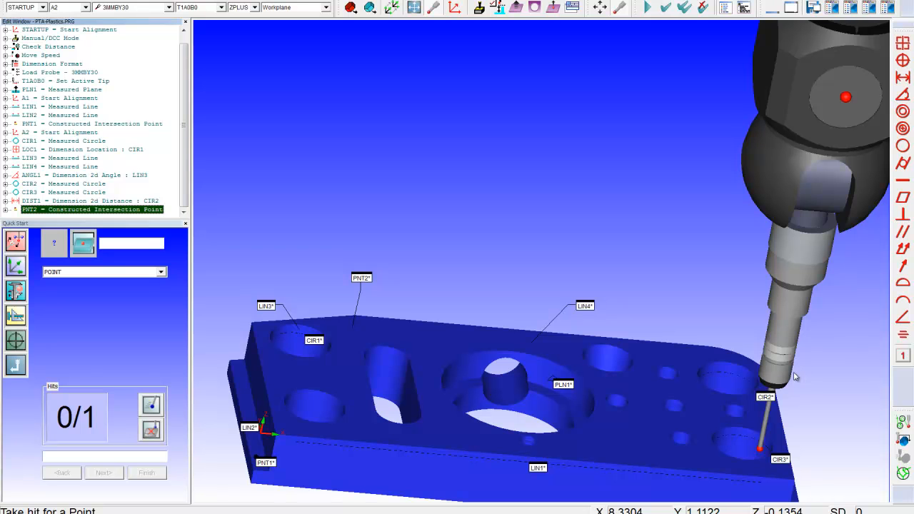
pyautogui.moveTo(898, 381)
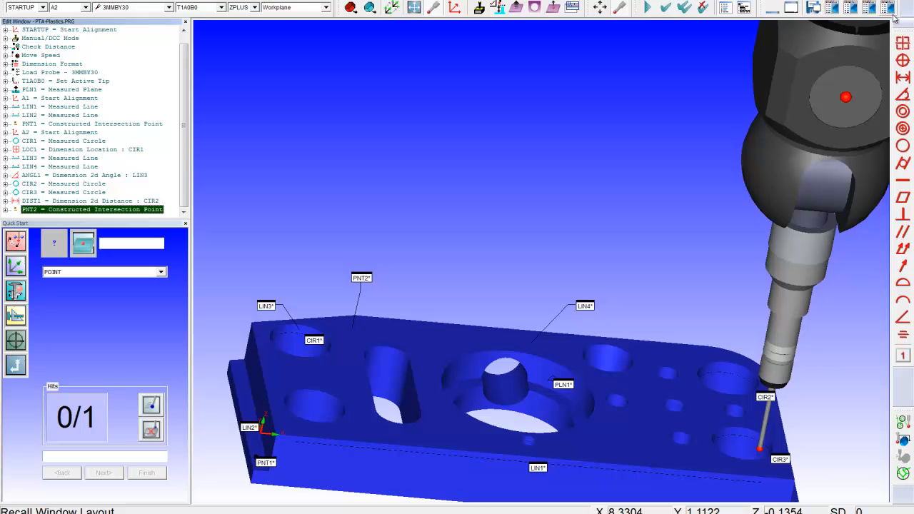
pyautogui.moveTo(893, 8)
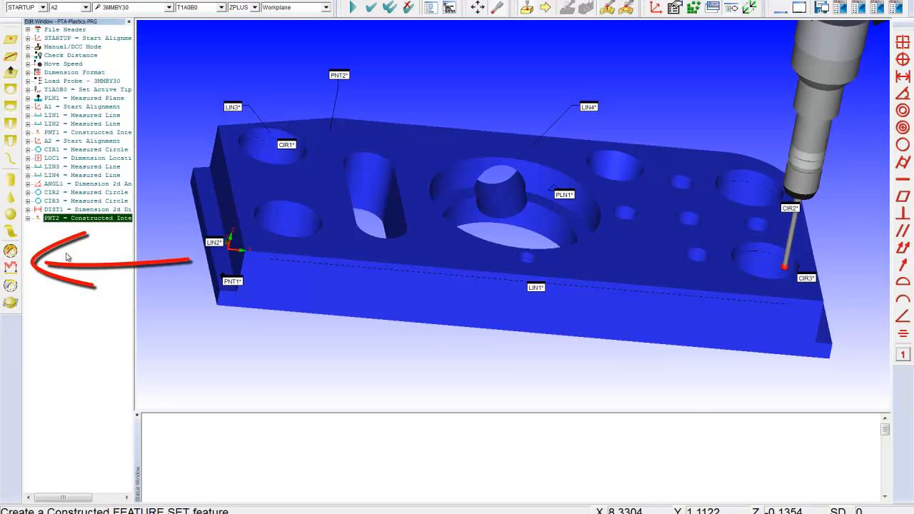
pyautogui.moveTo(153, 84)
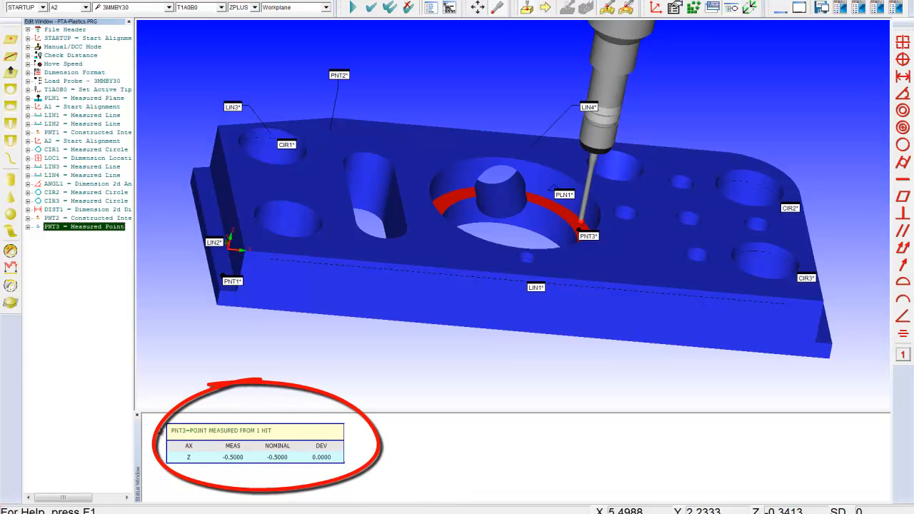
pyautogui.moveTo(394, 469)
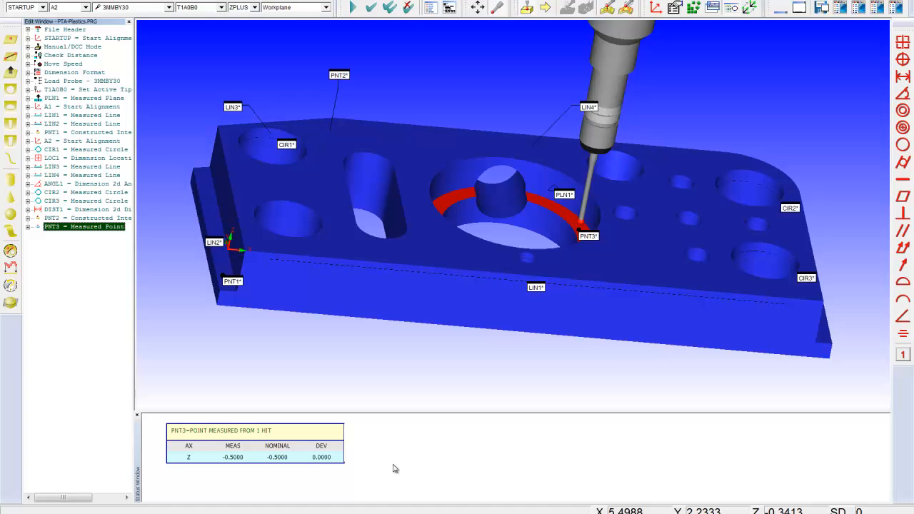
pyautogui.moveTo(191, 465)
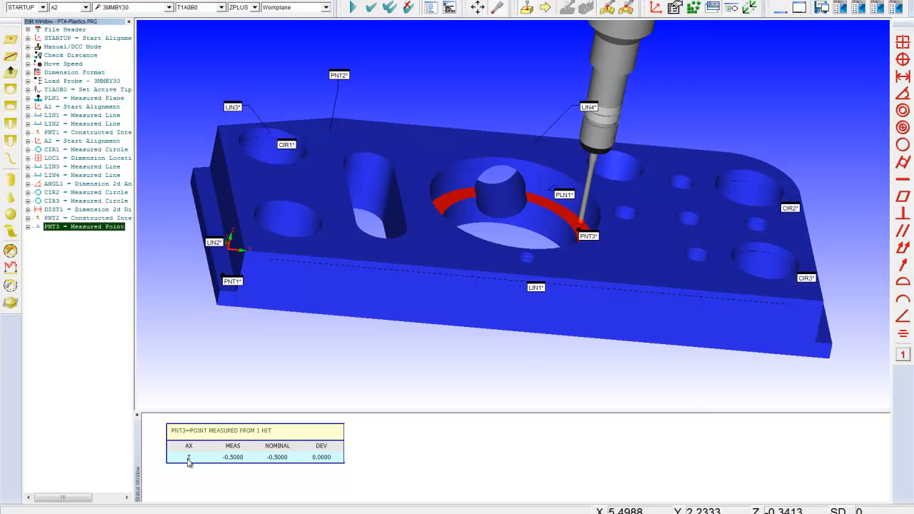
pyautogui.moveTo(476, 369)
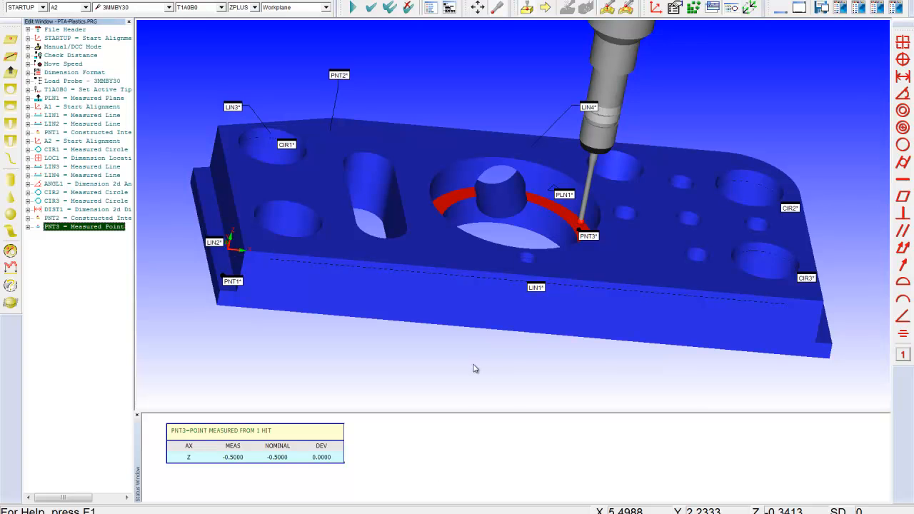
pyautogui.moveTo(232, 205)
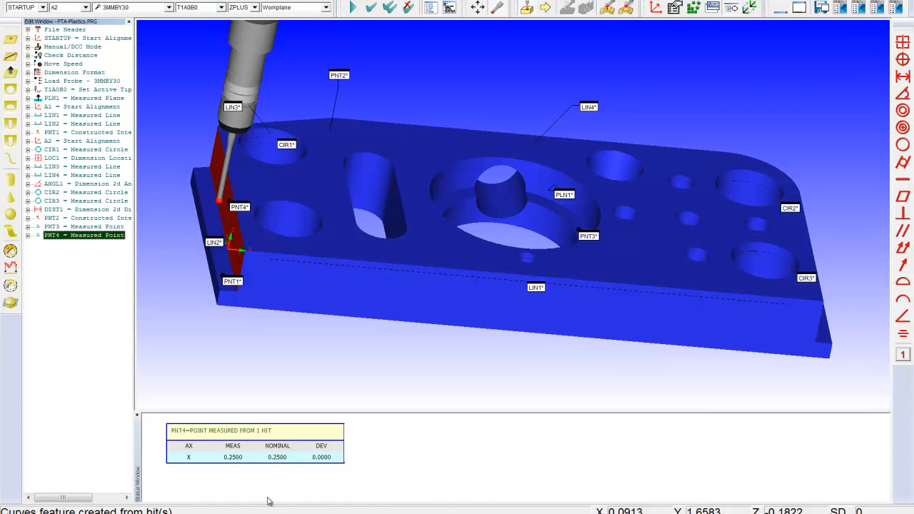
pyautogui.moveTo(235, 459)
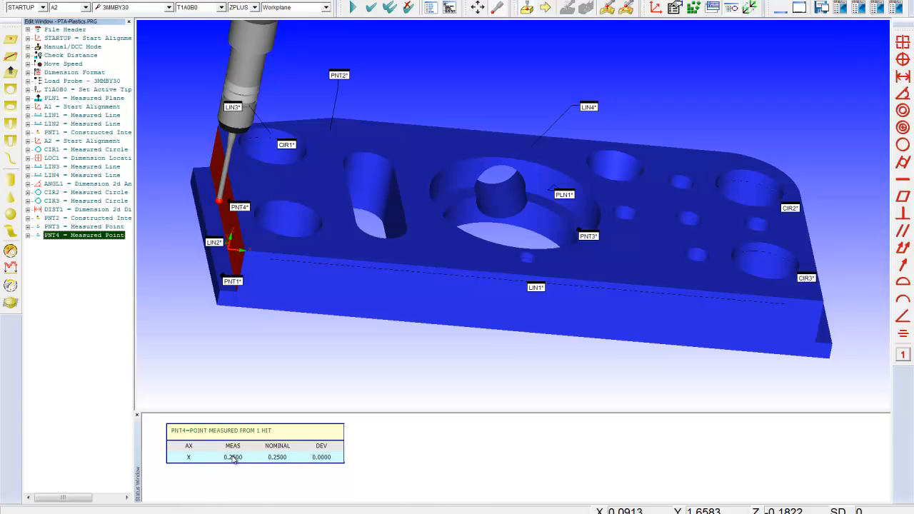
pyautogui.moveTo(547, 471)
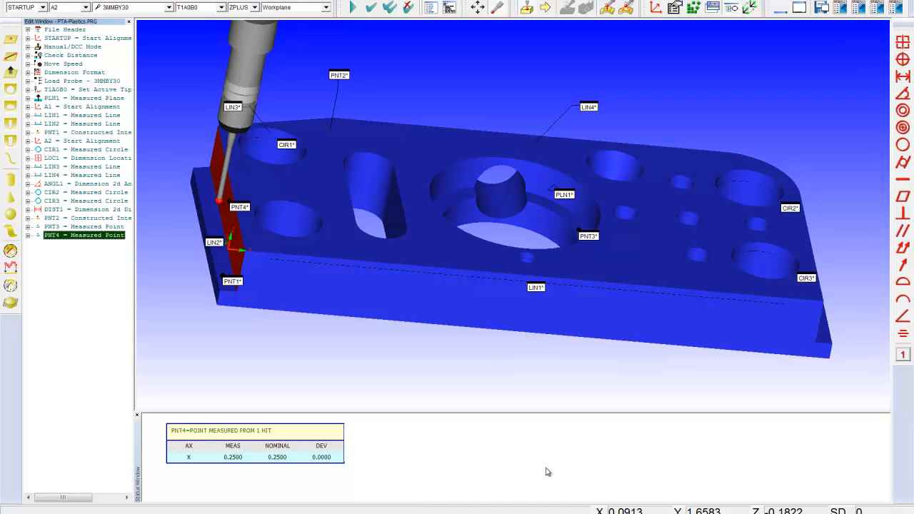
pyautogui.moveTo(561, 455)
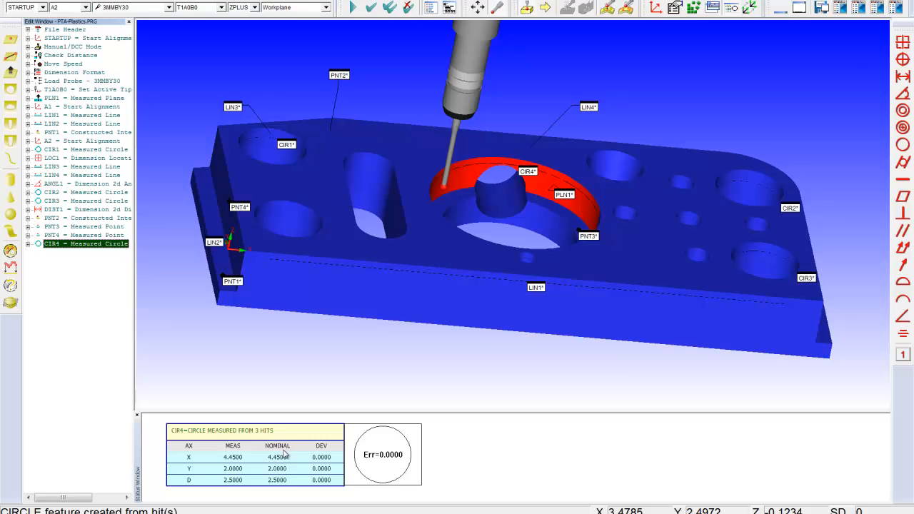
pyautogui.moveTo(685, 510)
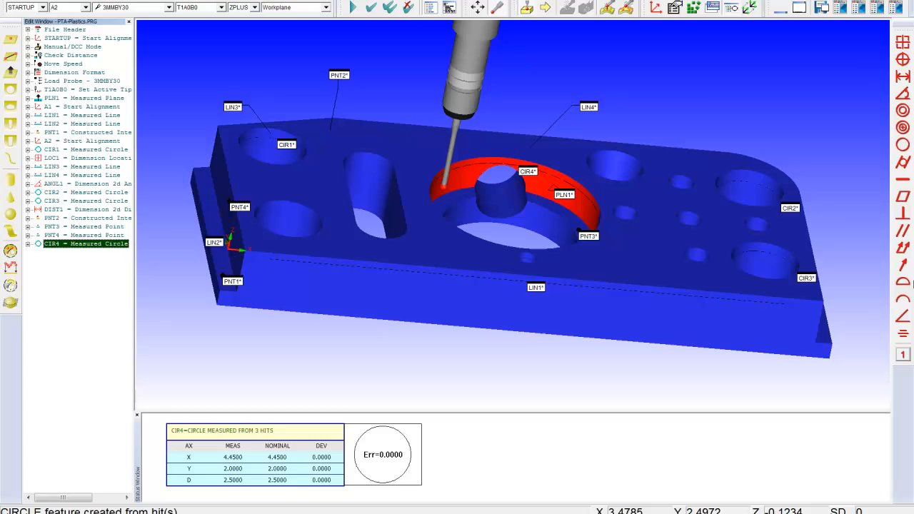
pyautogui.moveTo(699, 91)
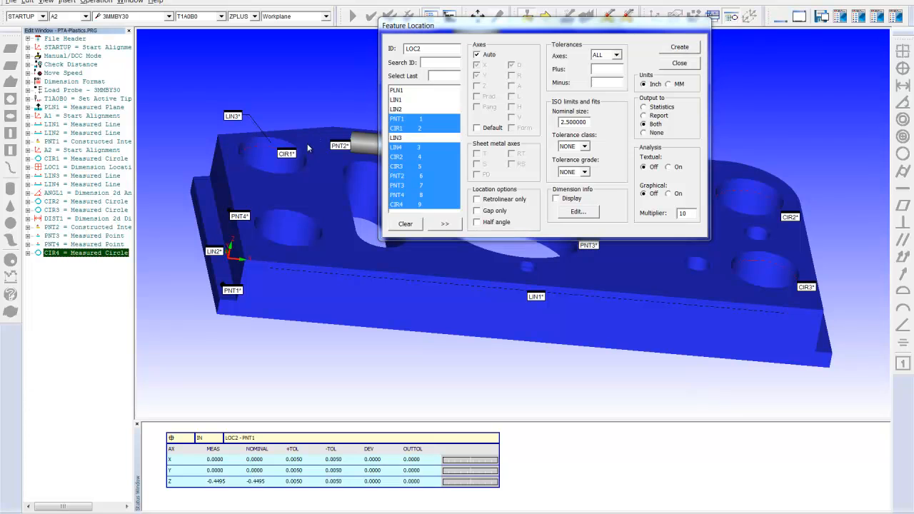
# Create location dimensions LOC2–LOC10 for the selected features with ±.005 tolerance.
pyautogui.click(608, 70)
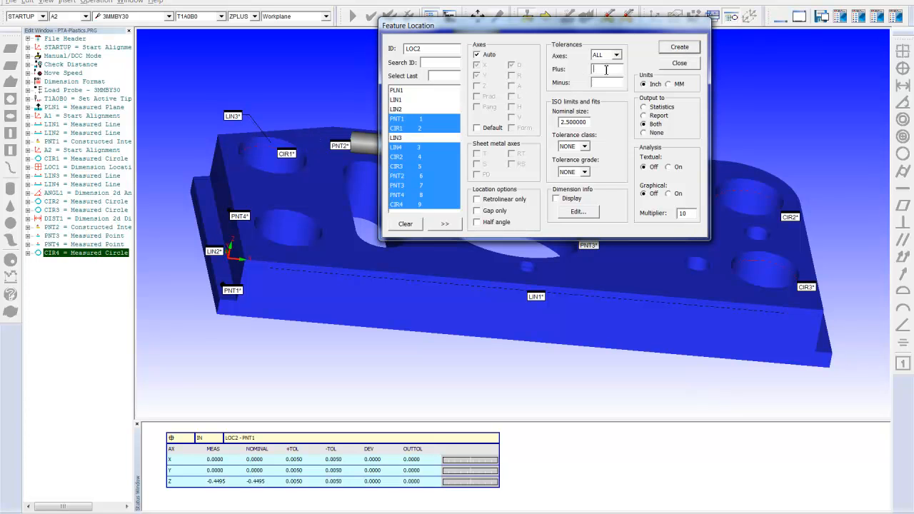
pyautogui.write('.005')
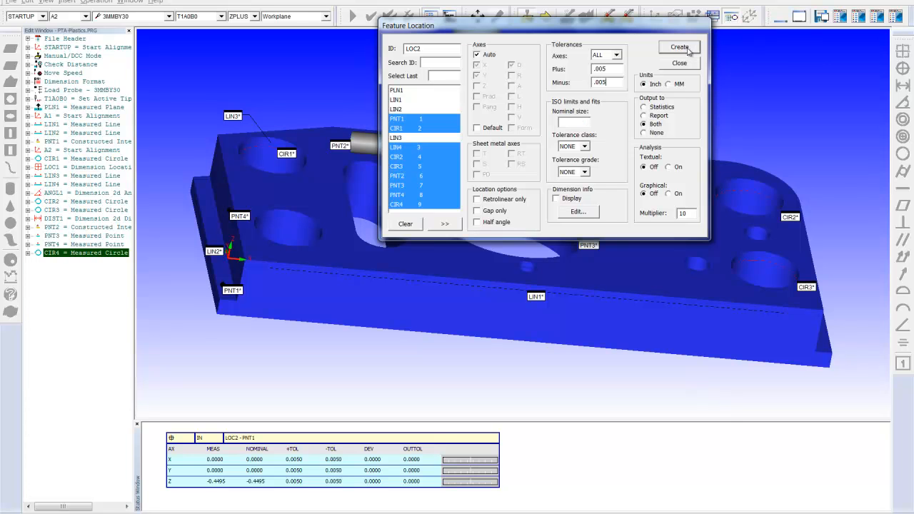
pyautogui.click(678, 47)
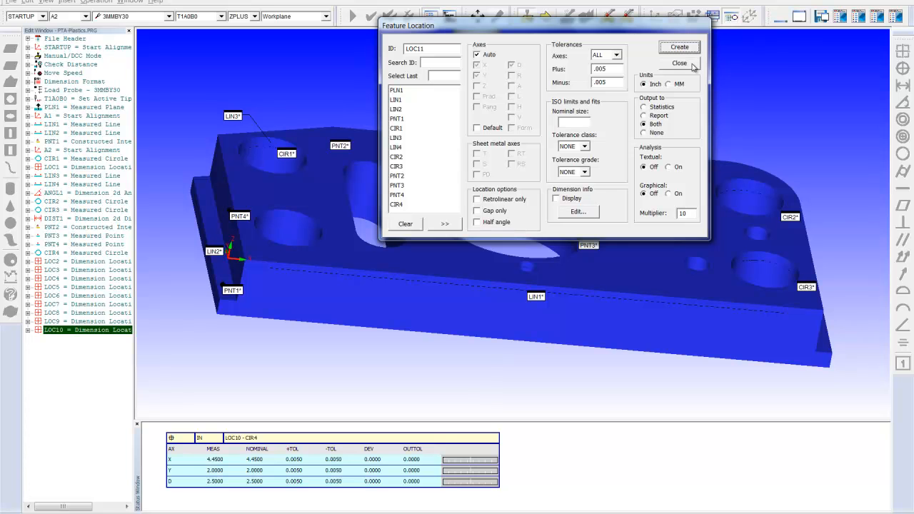
pyautogui.click(679, 63)
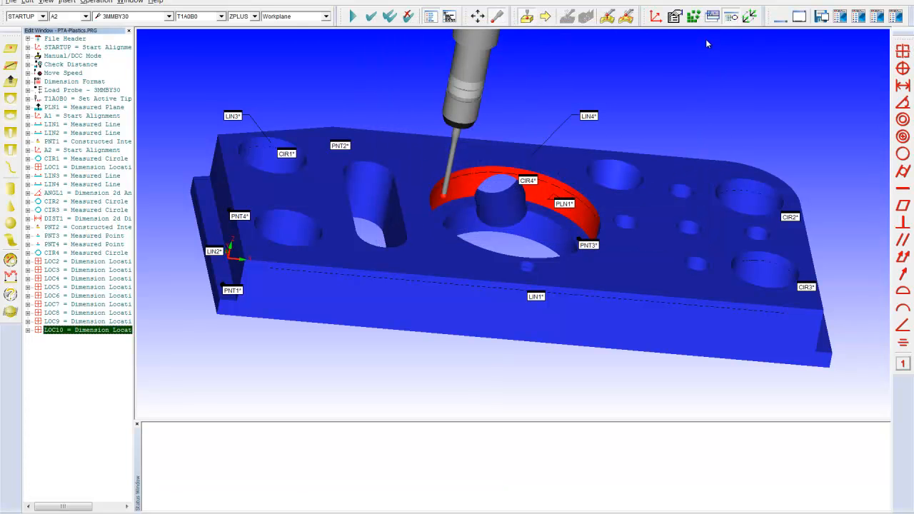
pyautogui.moveTo(714, 17)
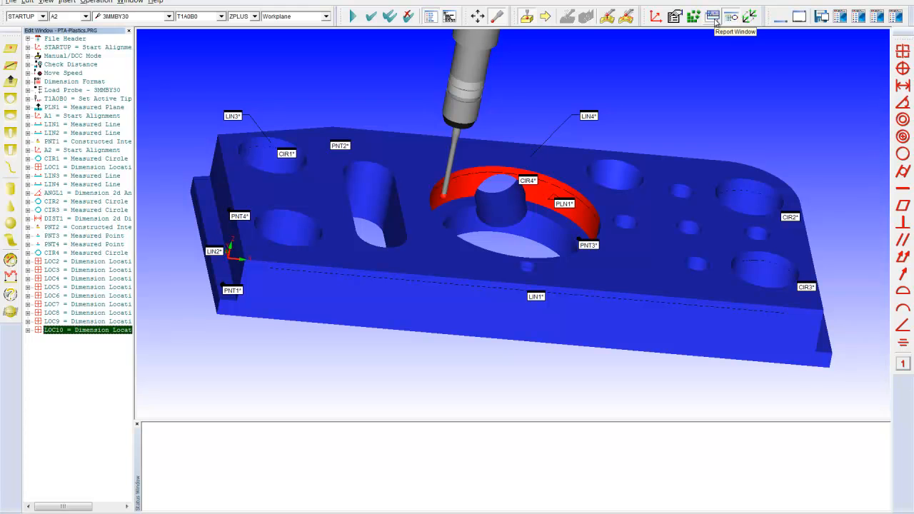
# Maximize the report window with the CAD-graphics template and scroll through its pages.
pyautogui.click(713, 16)
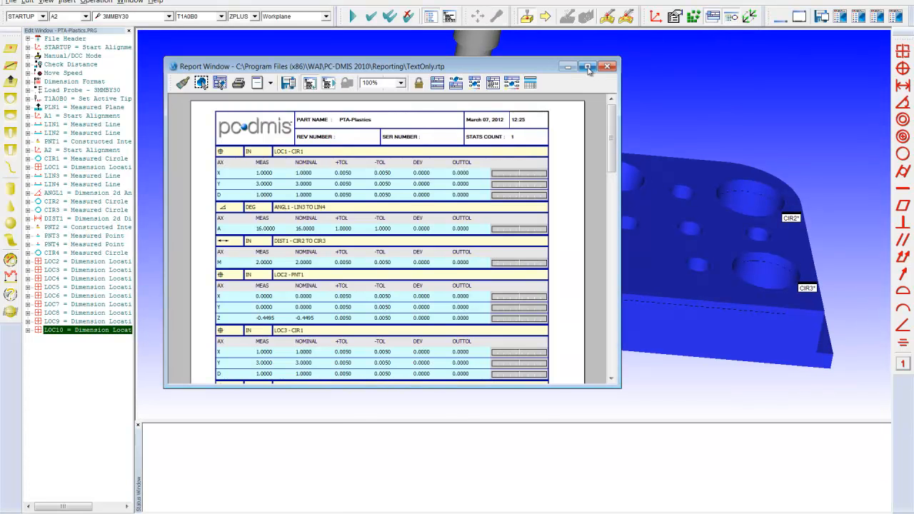
pyautogui.click(588, 66)
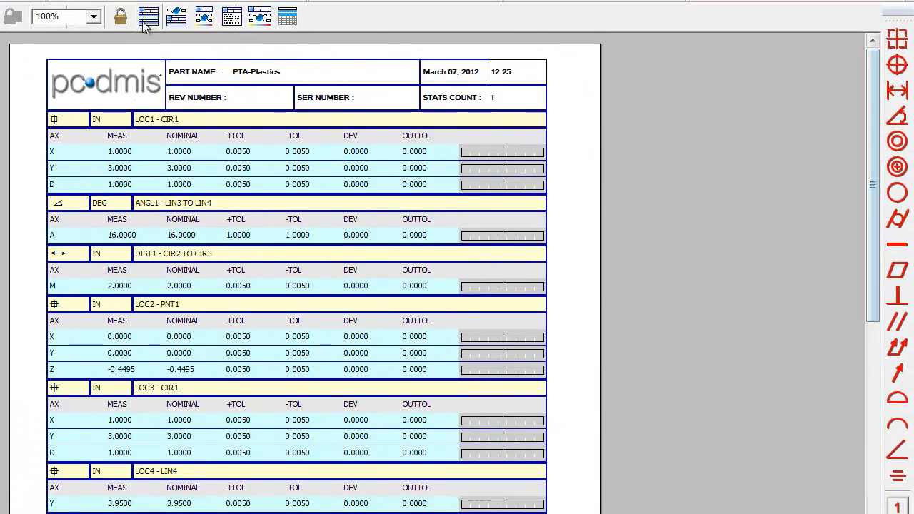
pyautogui.click(148, 15)
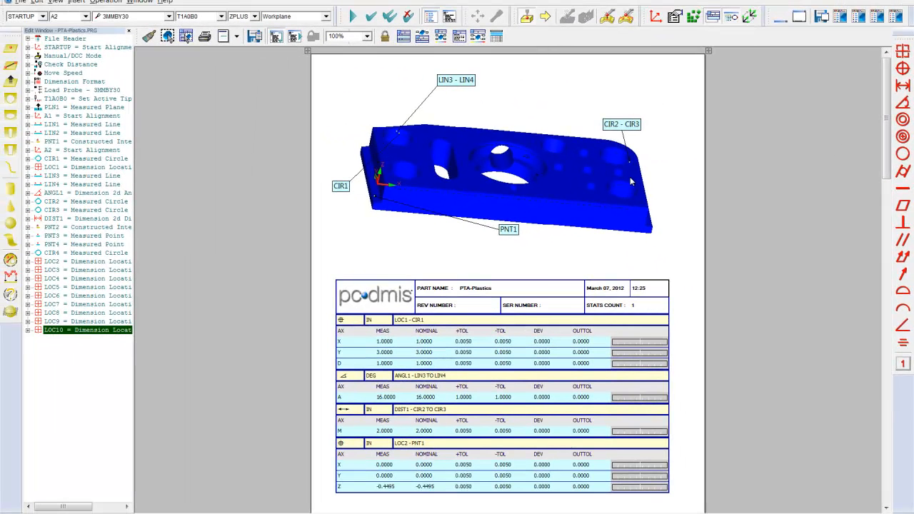
pyautogui.moveTo(635, 182)
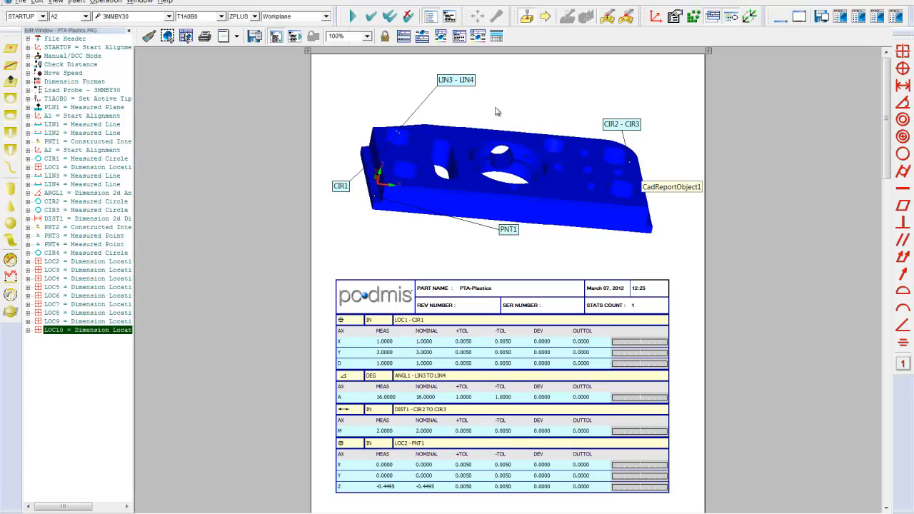
pyautogui.scroll(3)
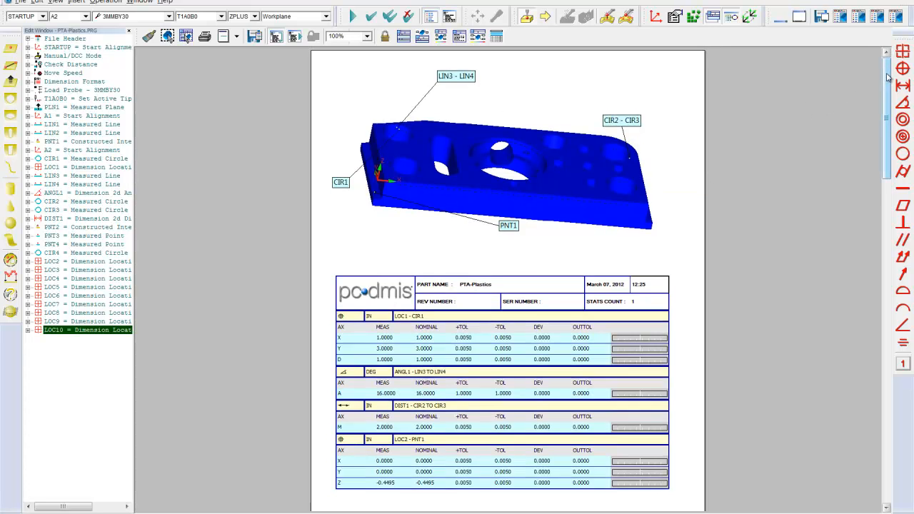
pyautogui.scroll(-3)
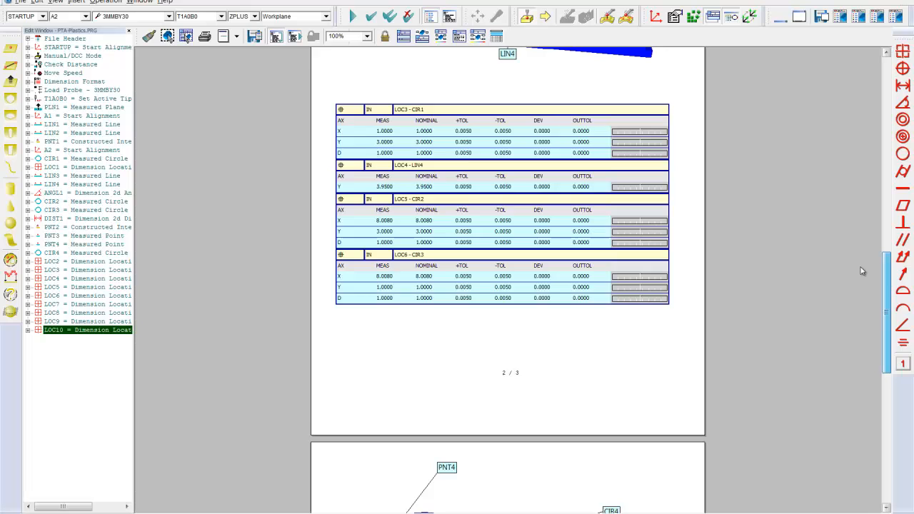
pyautogui.scroll(3)
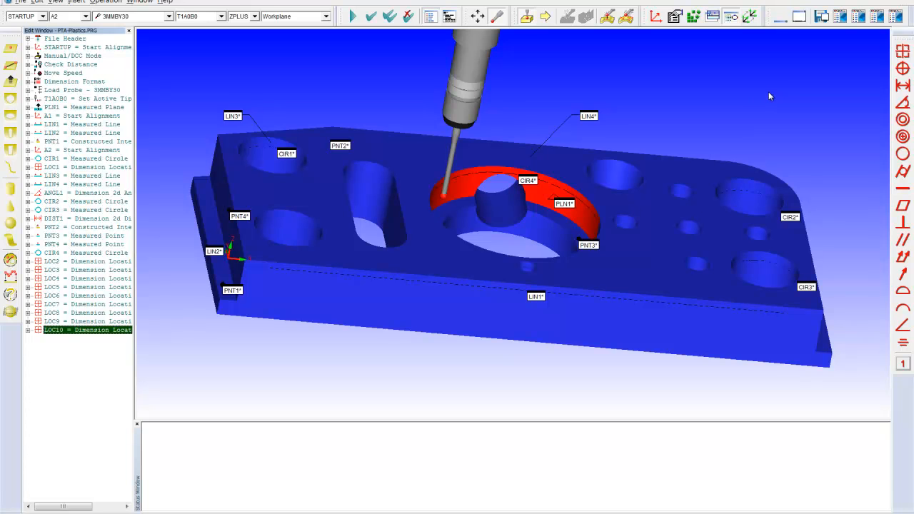
pyautogui.moveTo(766, 99)
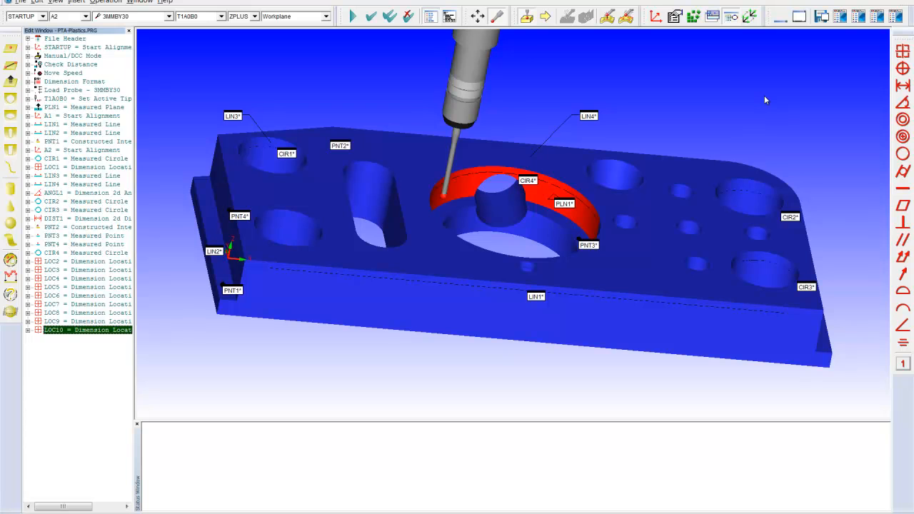
pyautogui.moveTo(768, 98)
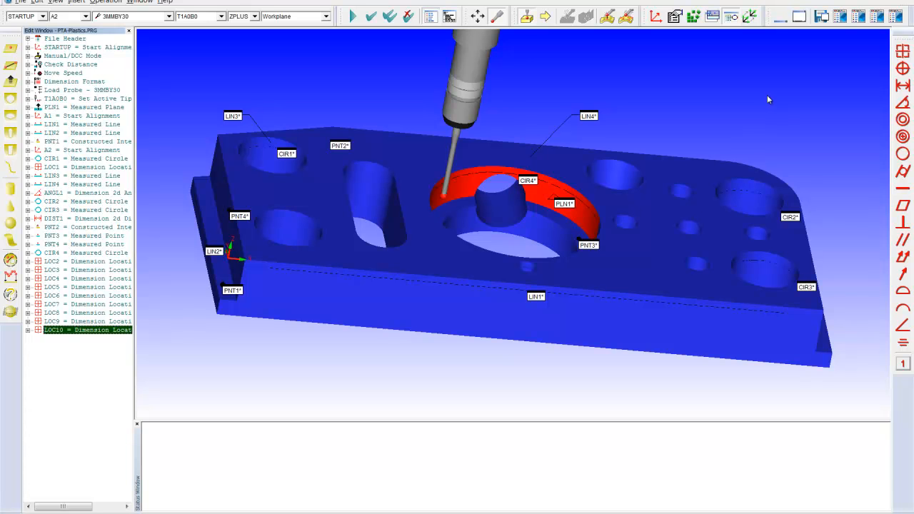